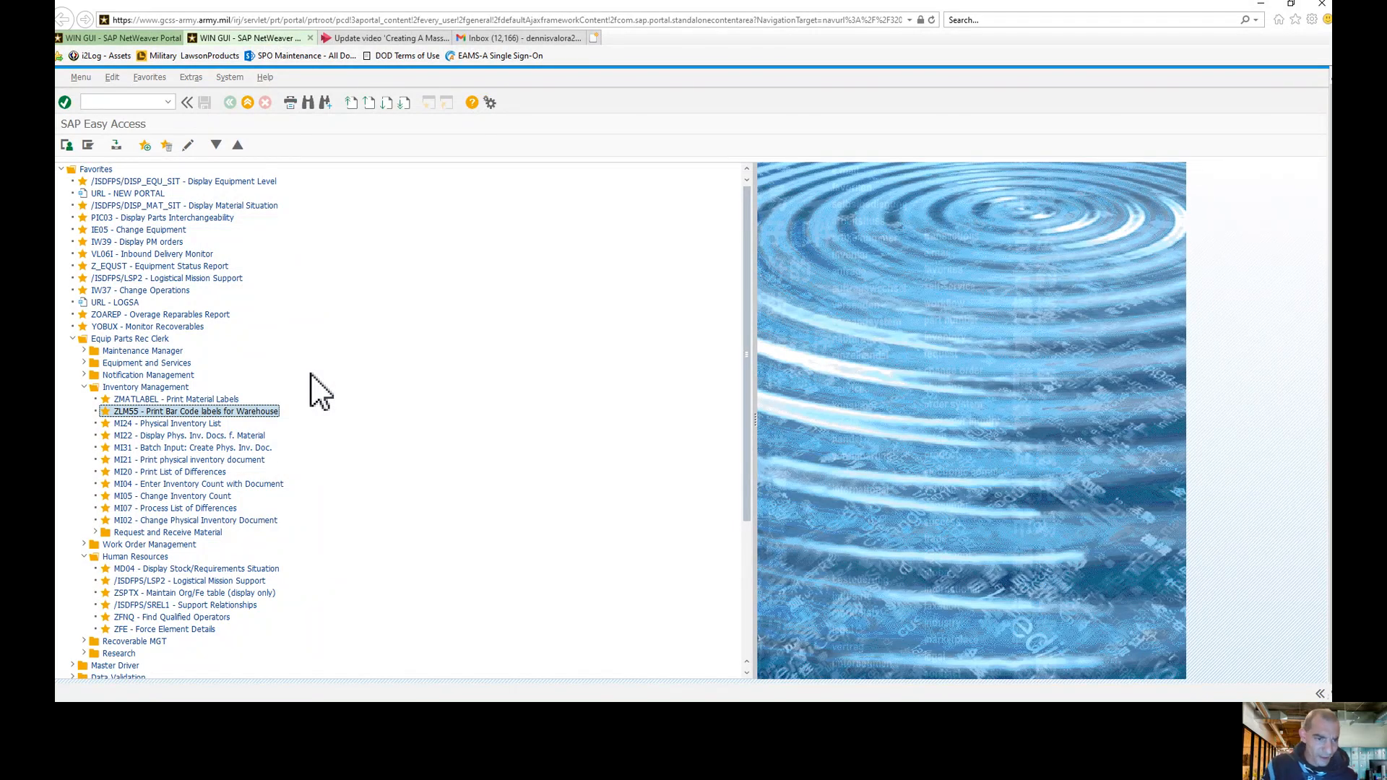
pyautogui.moveTo(181, 464)
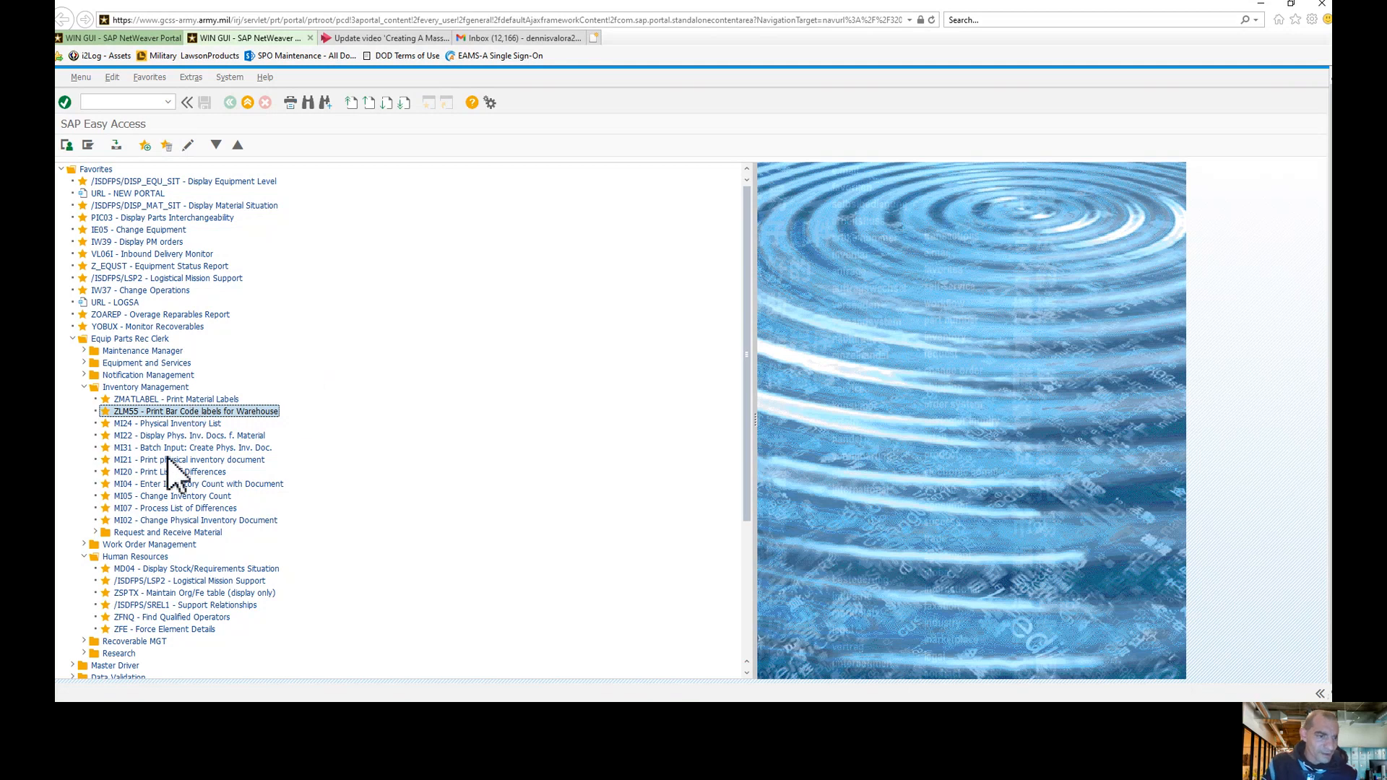
# Step: Launch the ZMATLABEL Print Material Labels favorite from Inventory Management
pyautogui.click(177, 399)
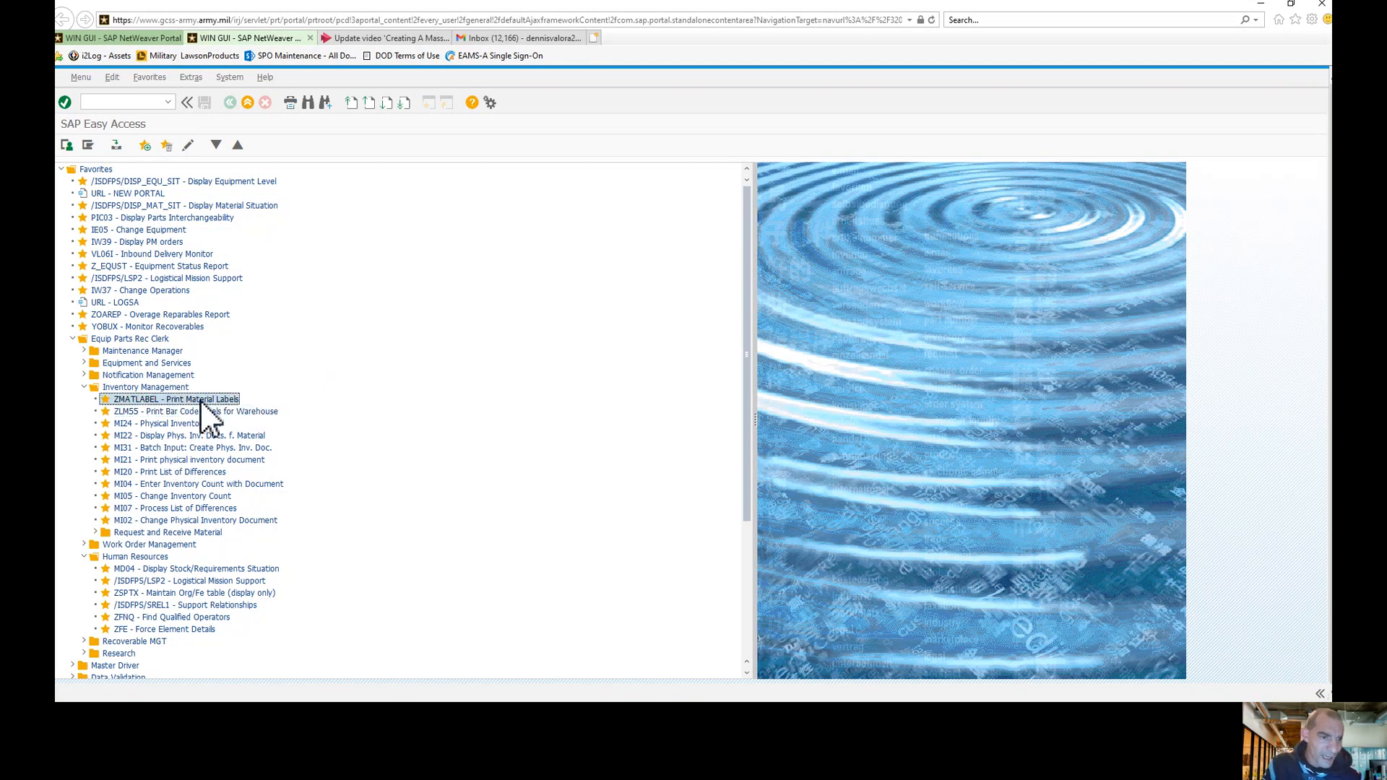
pyautogui.doubleClick(174, 399)
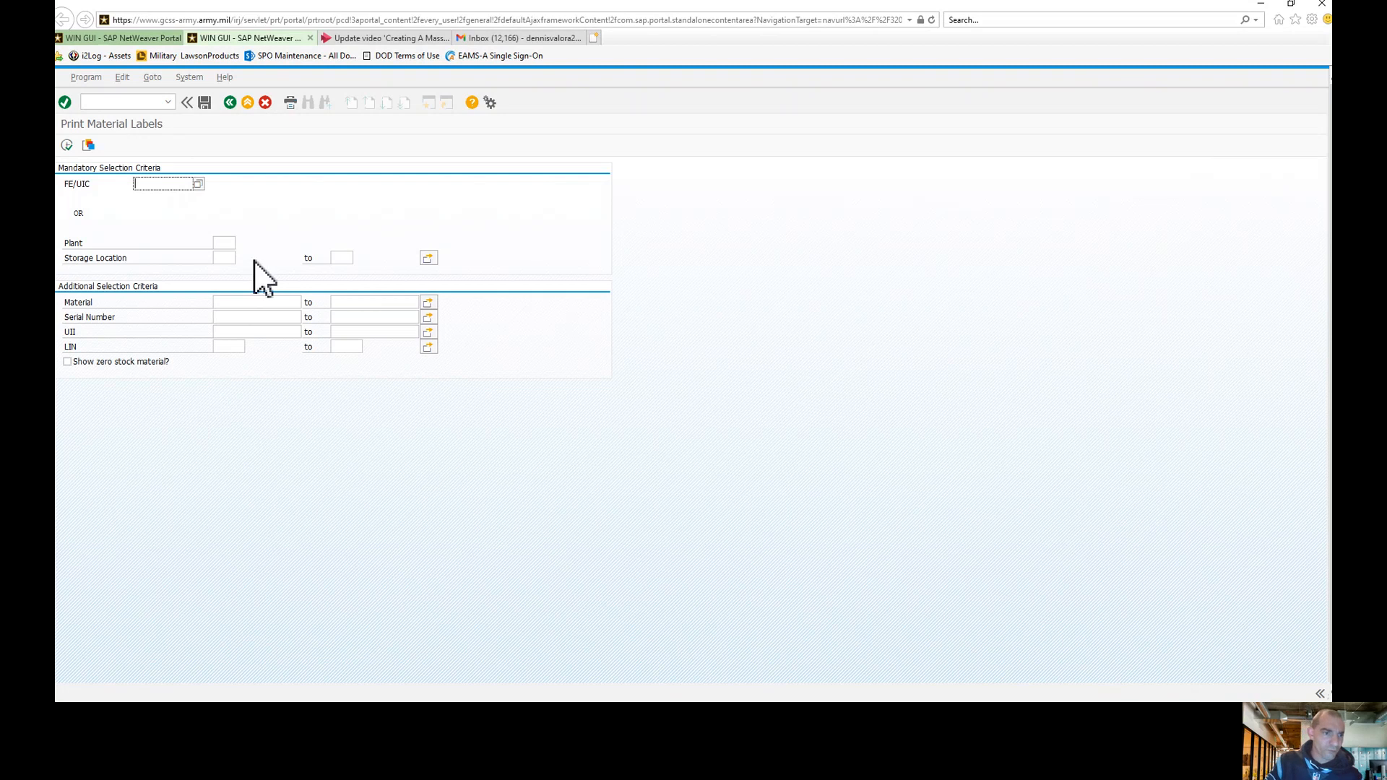
pyautogui.moveTo(310, 234)
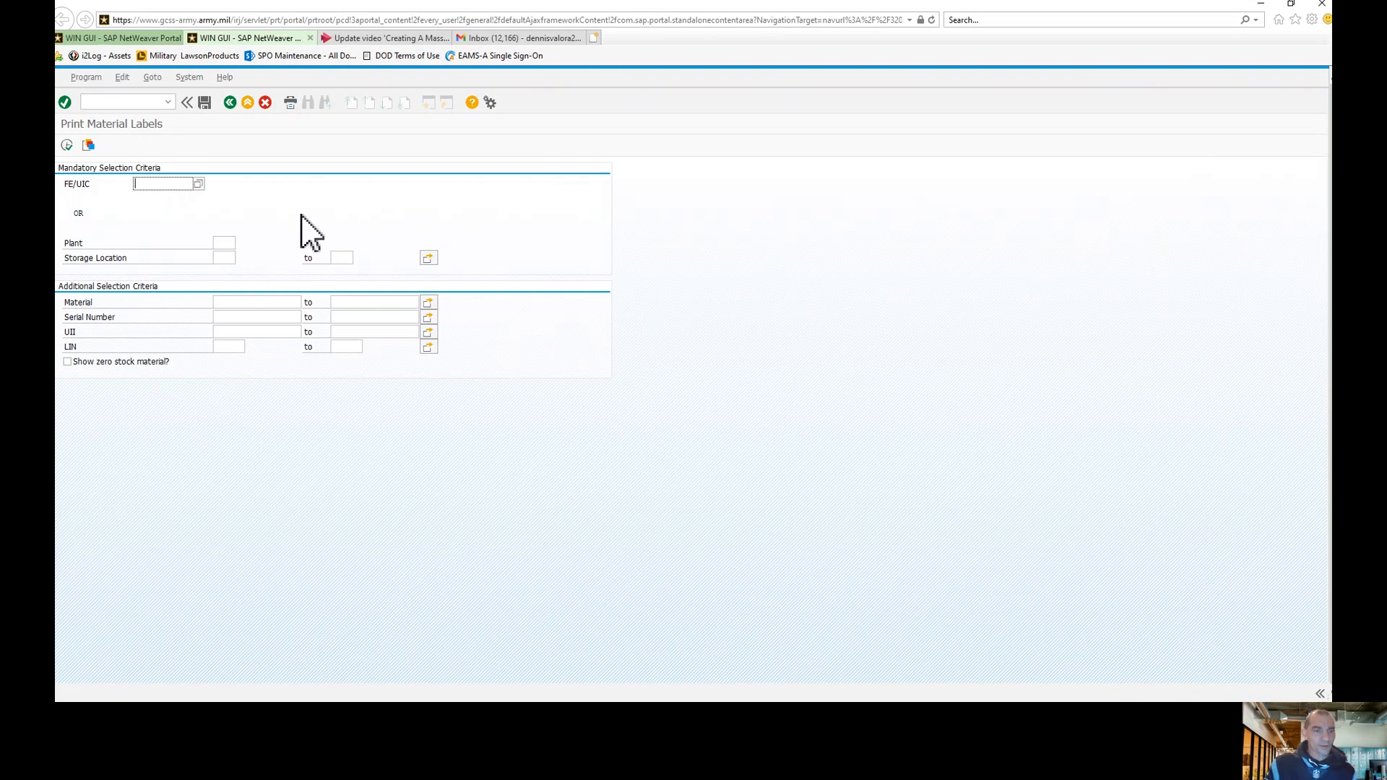
pyautogui.moveTo(279, 248)
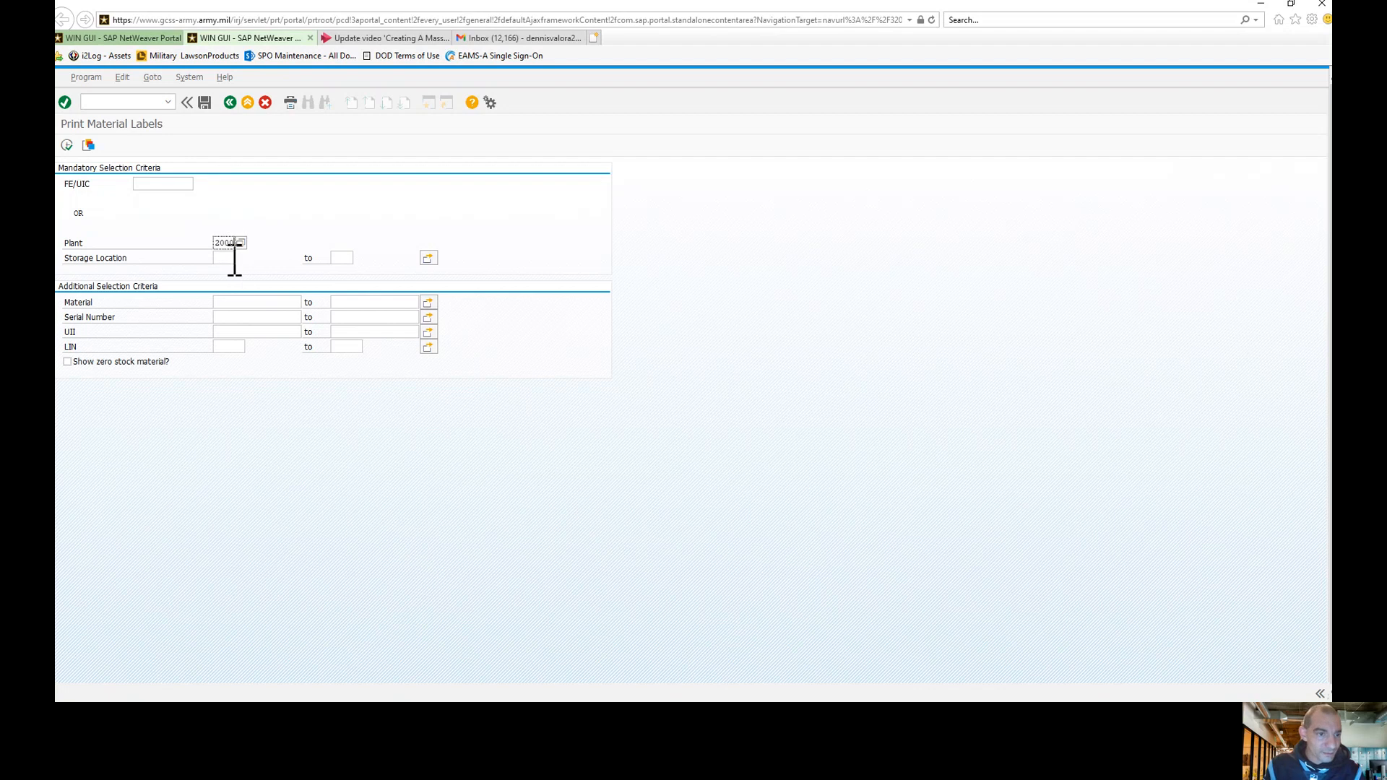
# Step: Enter plant 2000 and storage location 0JX9, leaving the Material multiple selection empty
pyautogui.write('01x9')
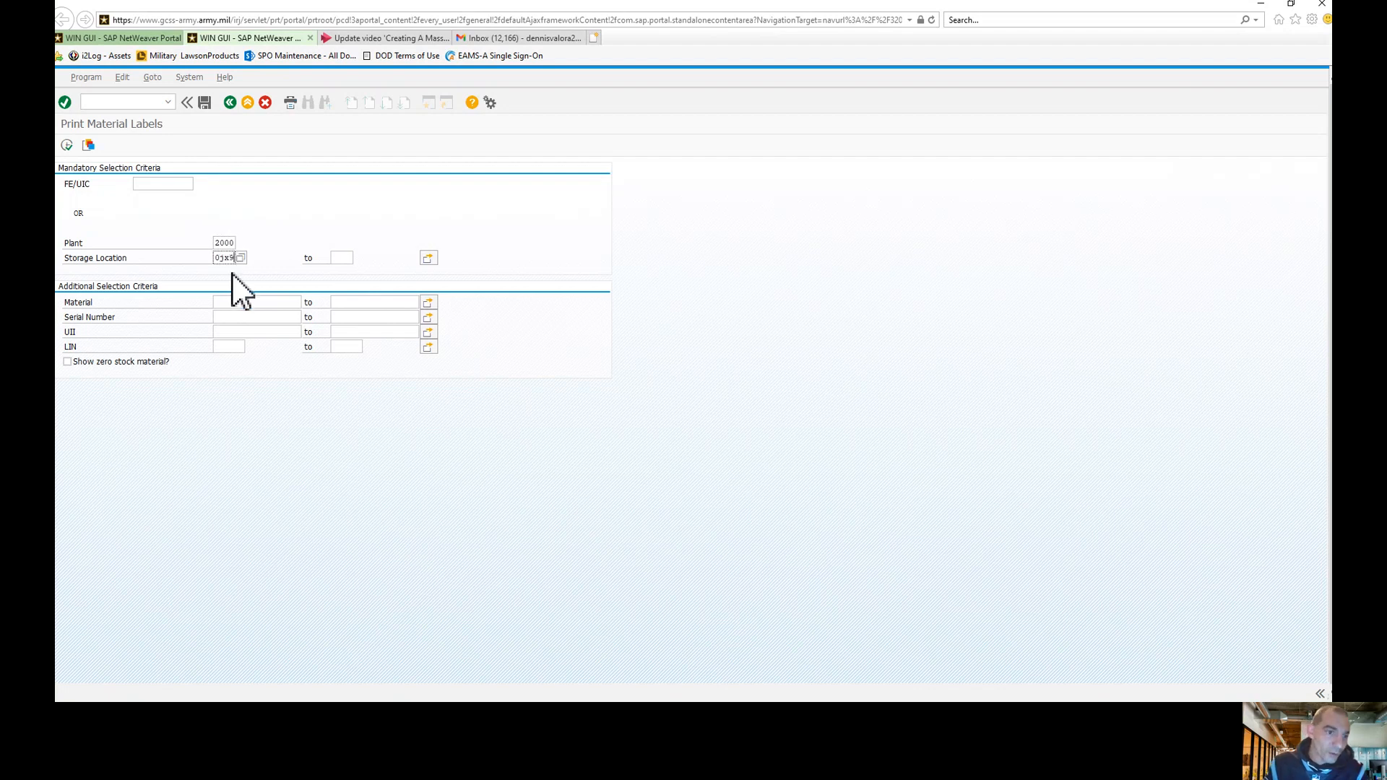
pyautogui.moveTo(139, 246)
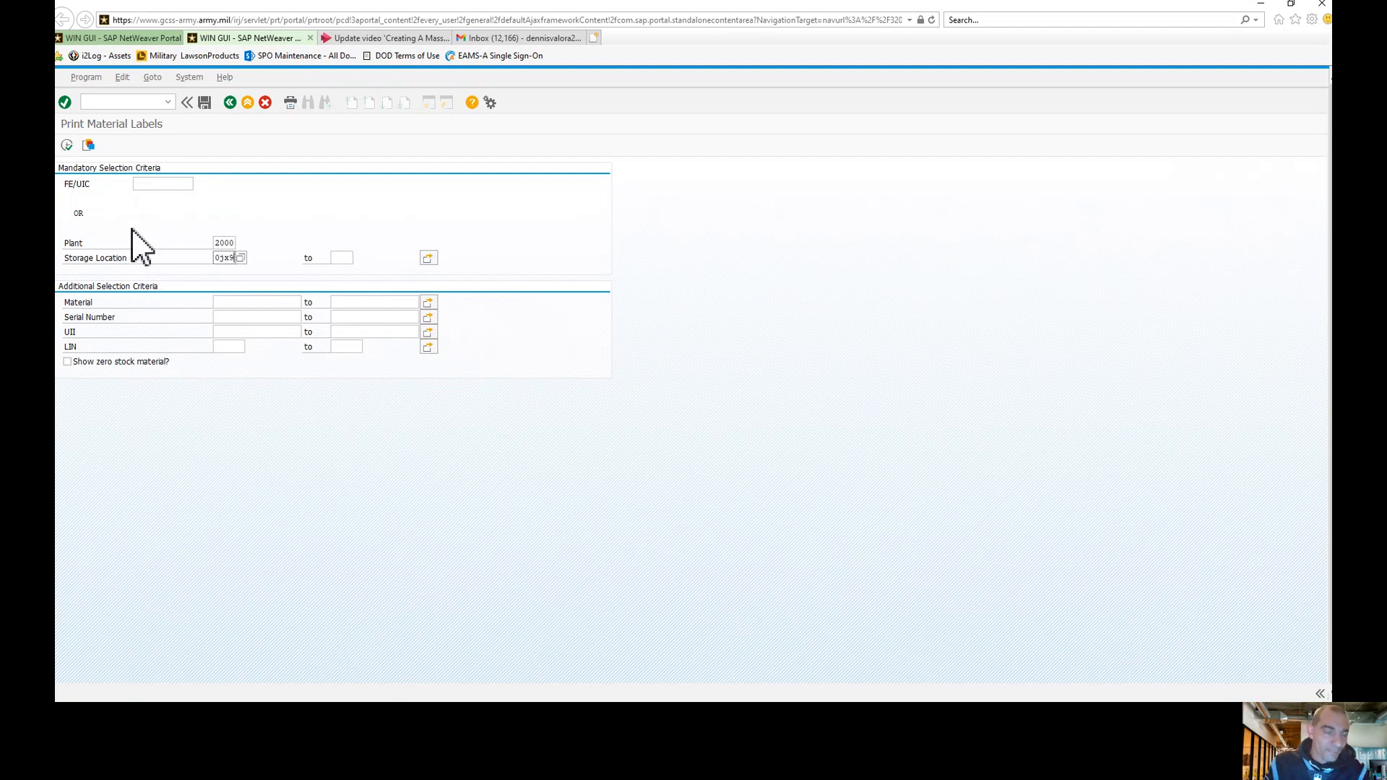
pyautogui.moveTo(365, 383)
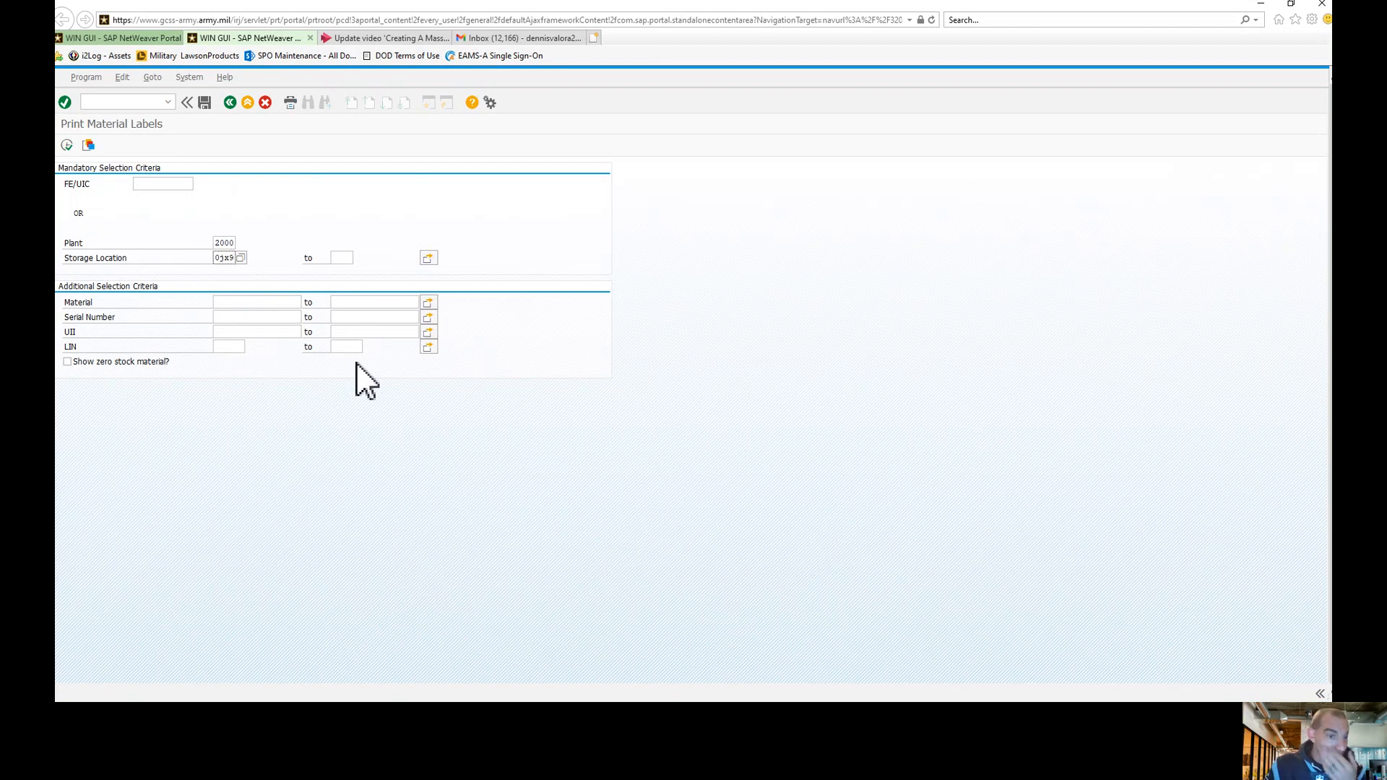
pyautogui.click(257, 302)
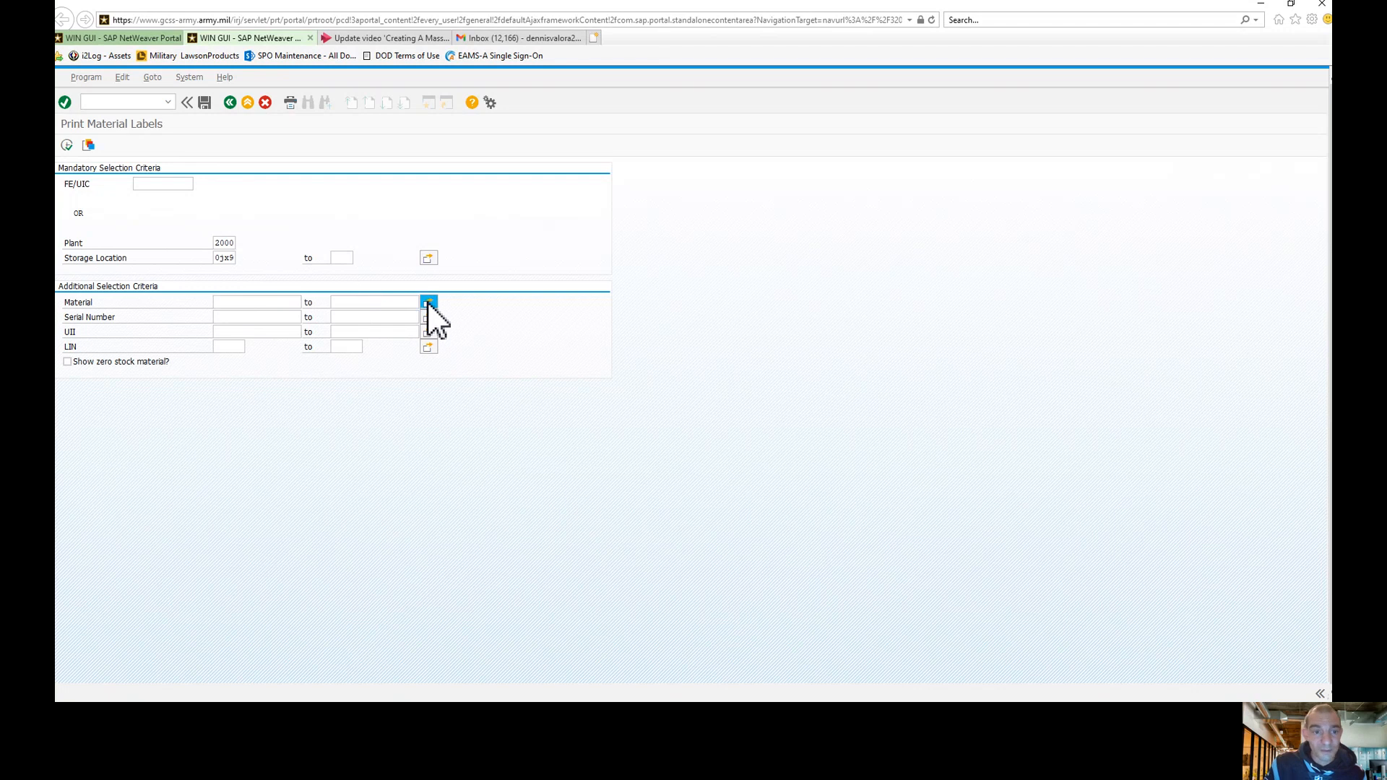
pyautogui.click(429, 302)
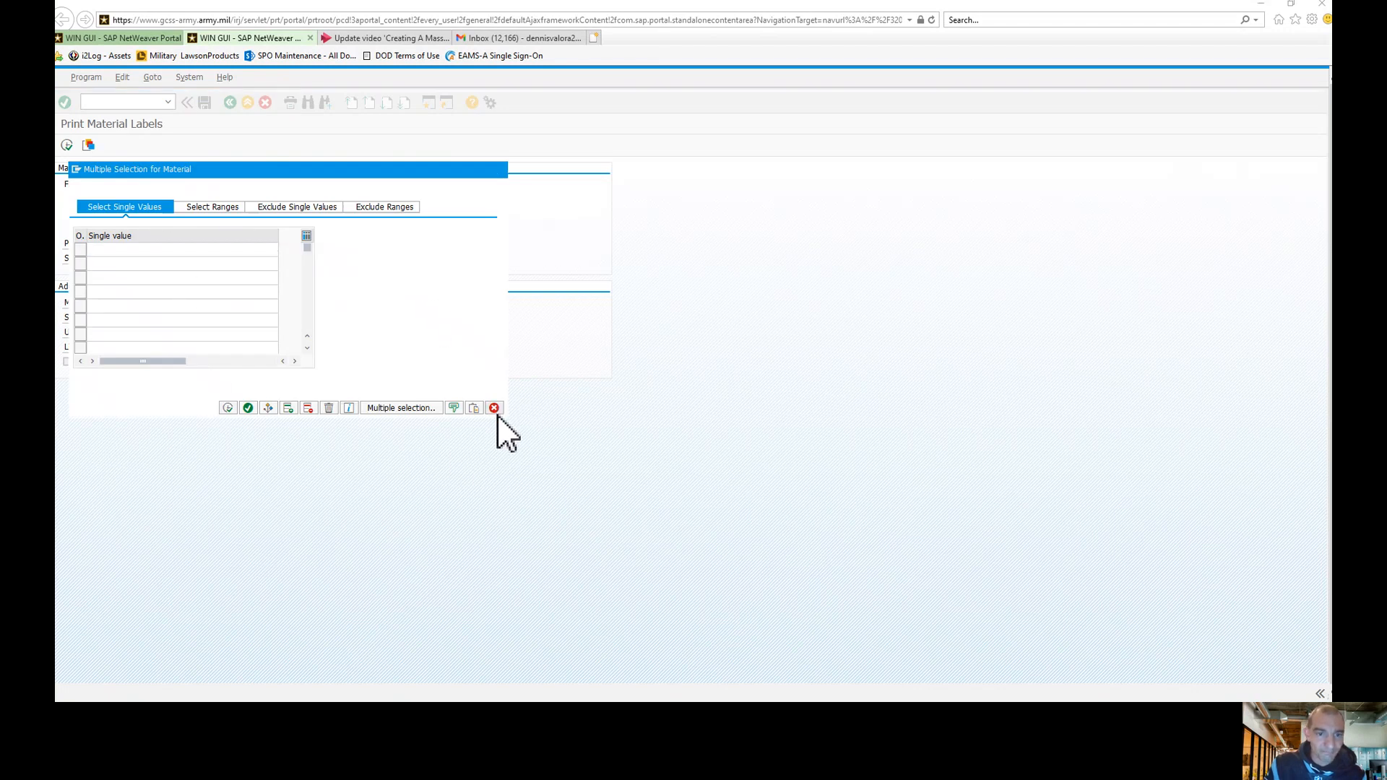
pyautogui.click(493, 408)
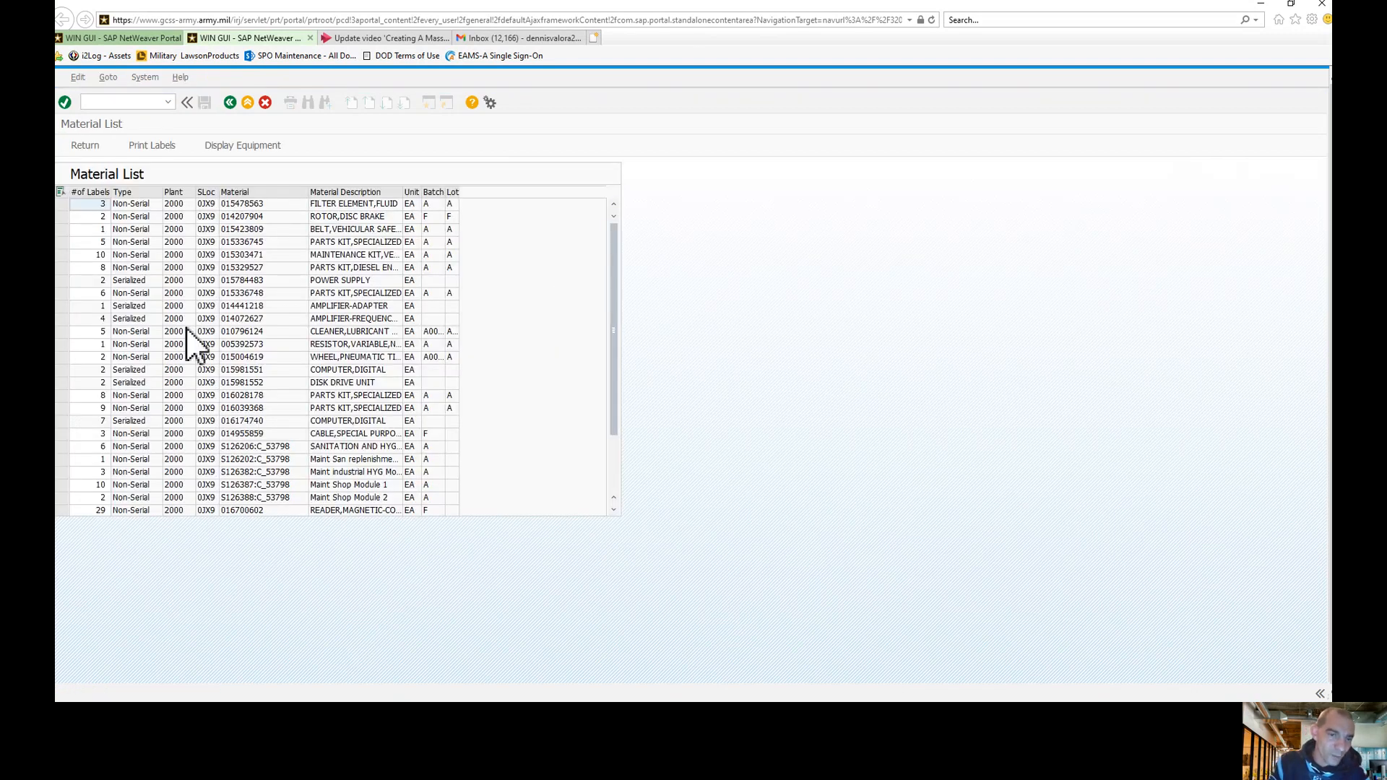
pyautogui.moveTo(141, 425)
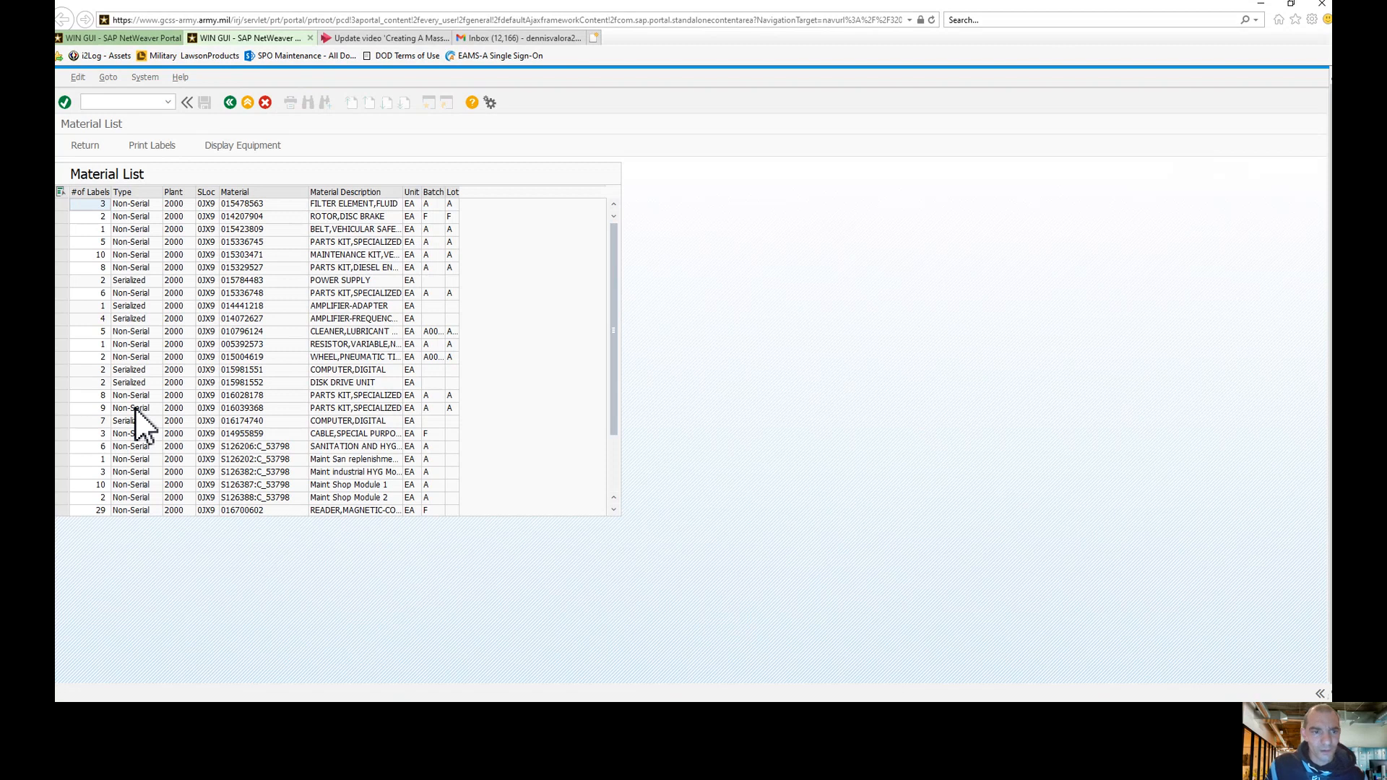
pyautogui.moveTo(256, 363)
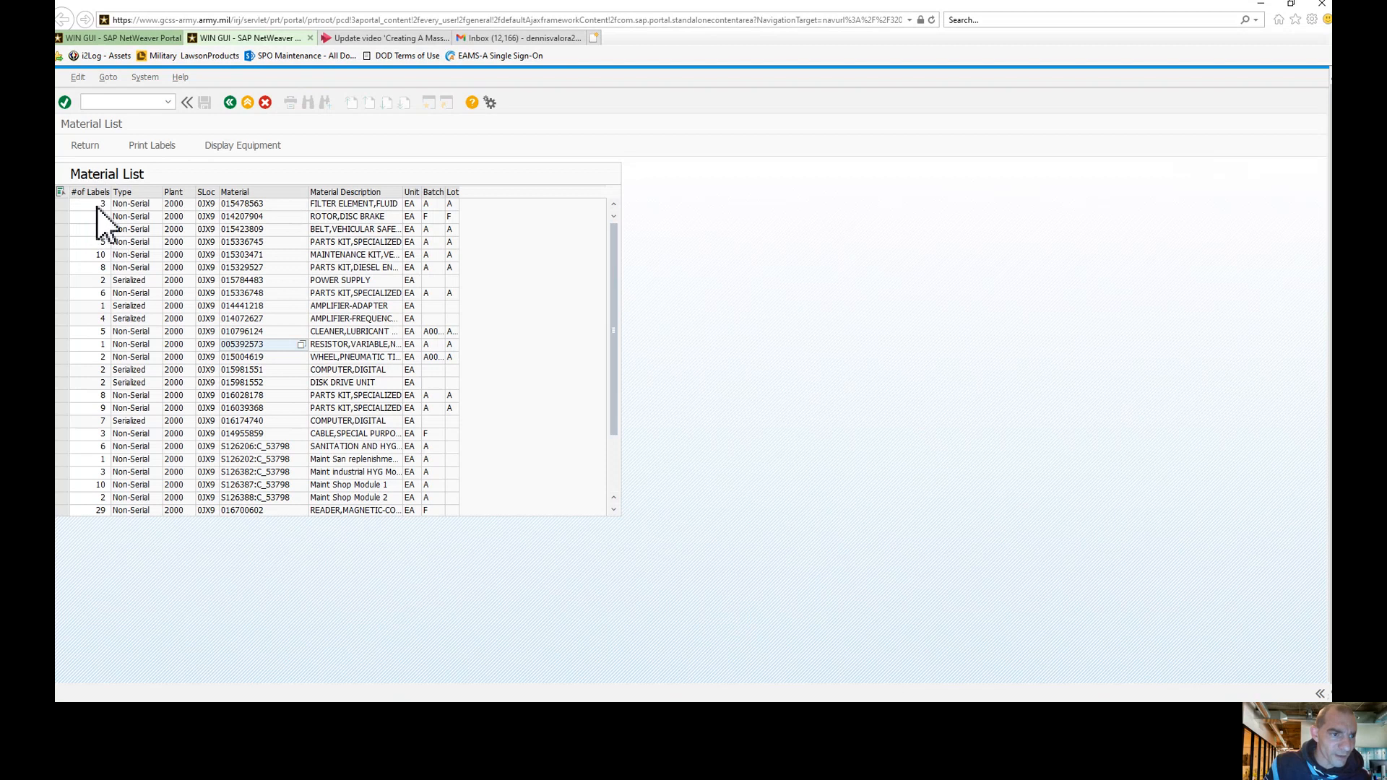
# Step: Set the first two materials to 1 label, select all rows, and send them to Print Labels
pyautogui.click(88, 255)
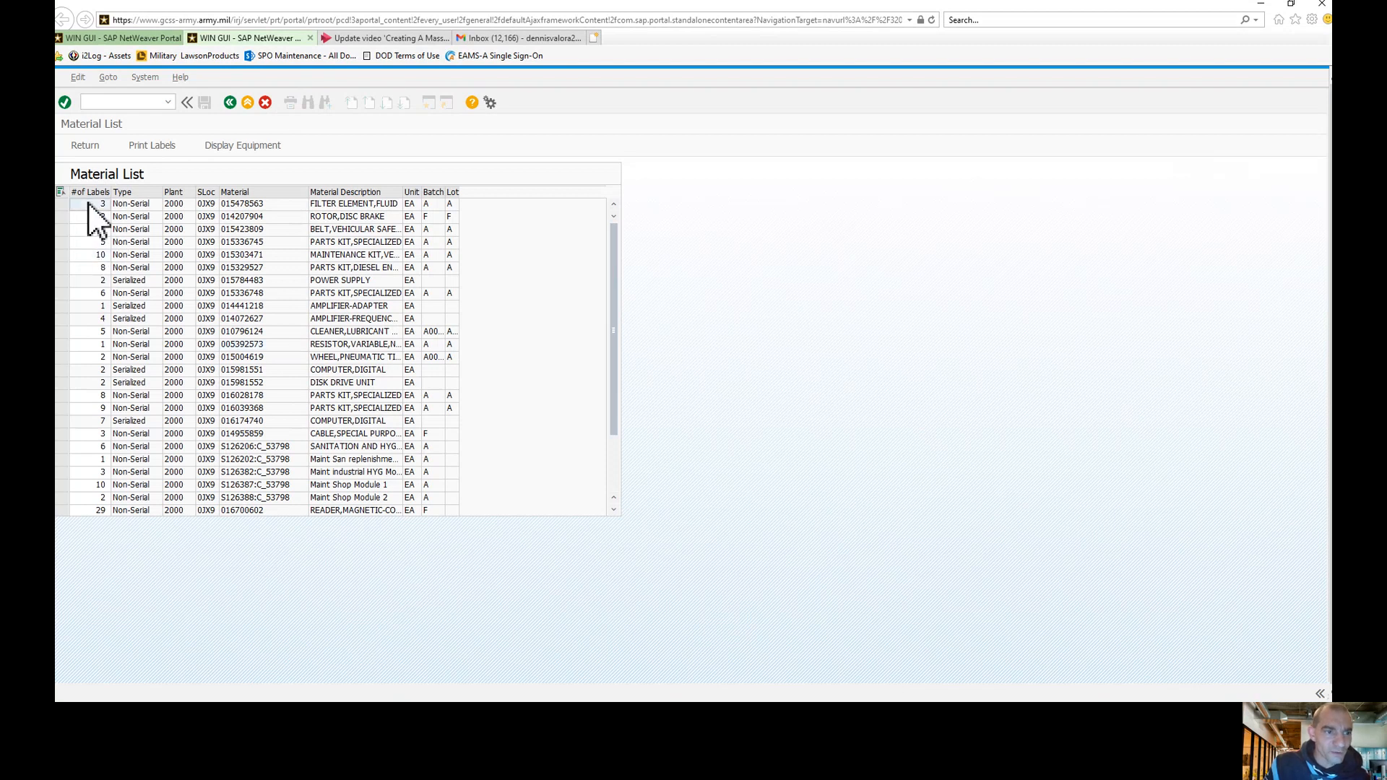
pyautogui.moveTo(128, 244)
pyautogui.write('1')
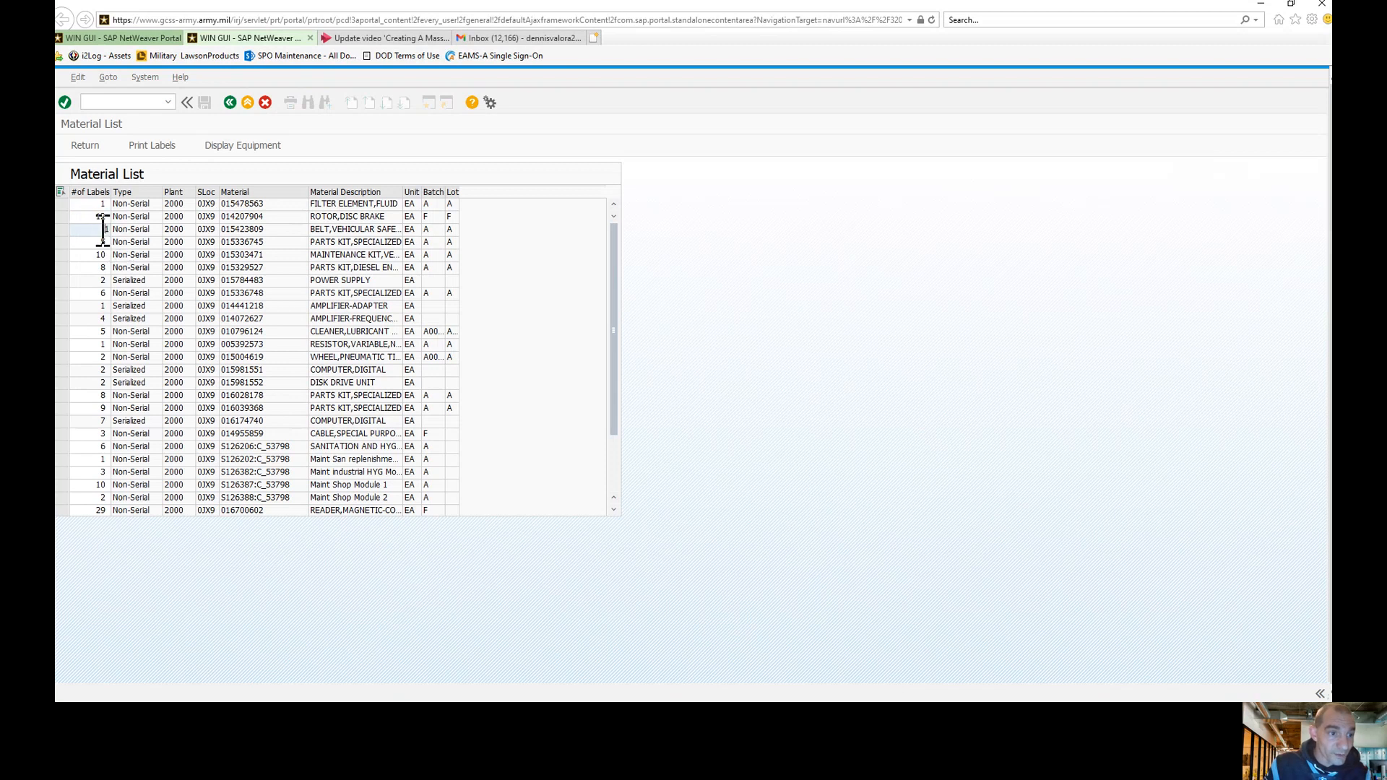
pyautogui.click(93, 216)
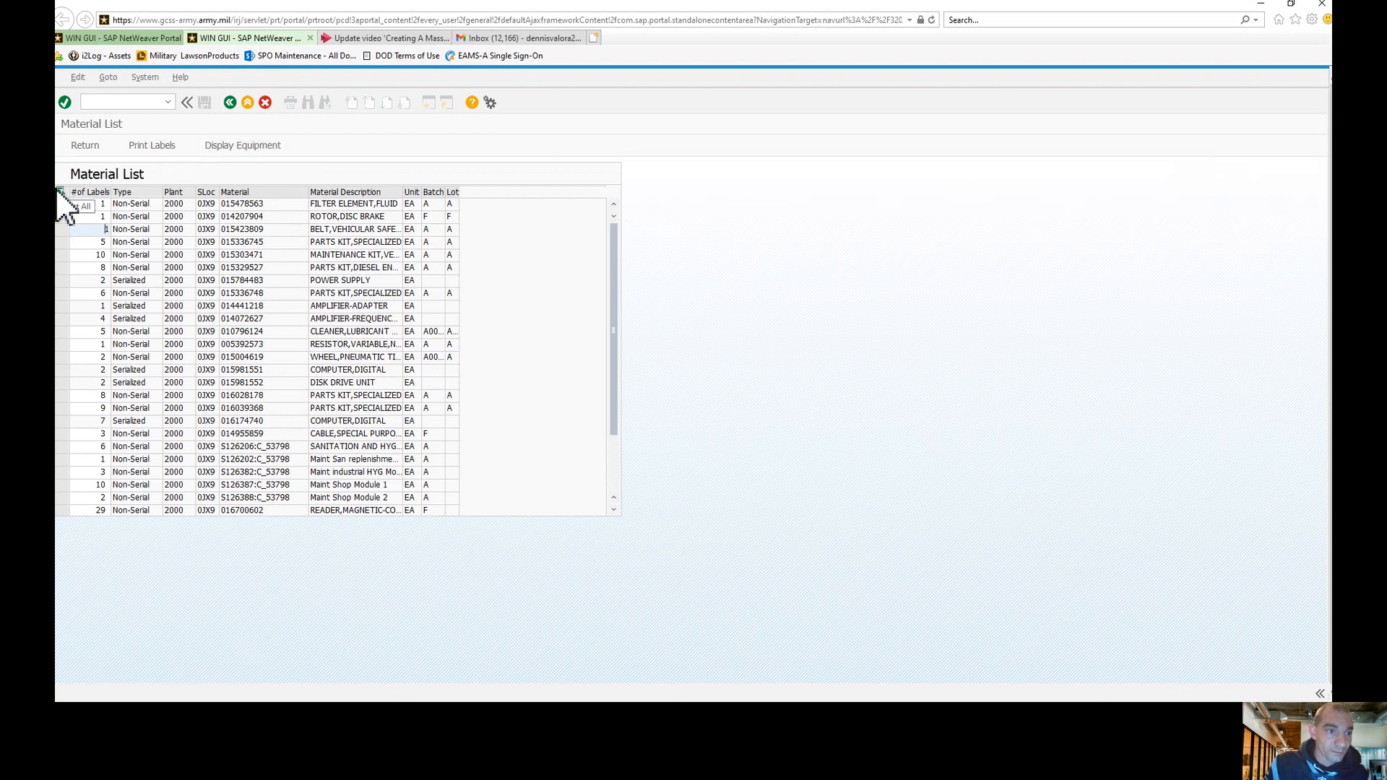
pyautogui.moveTo(59, 193)
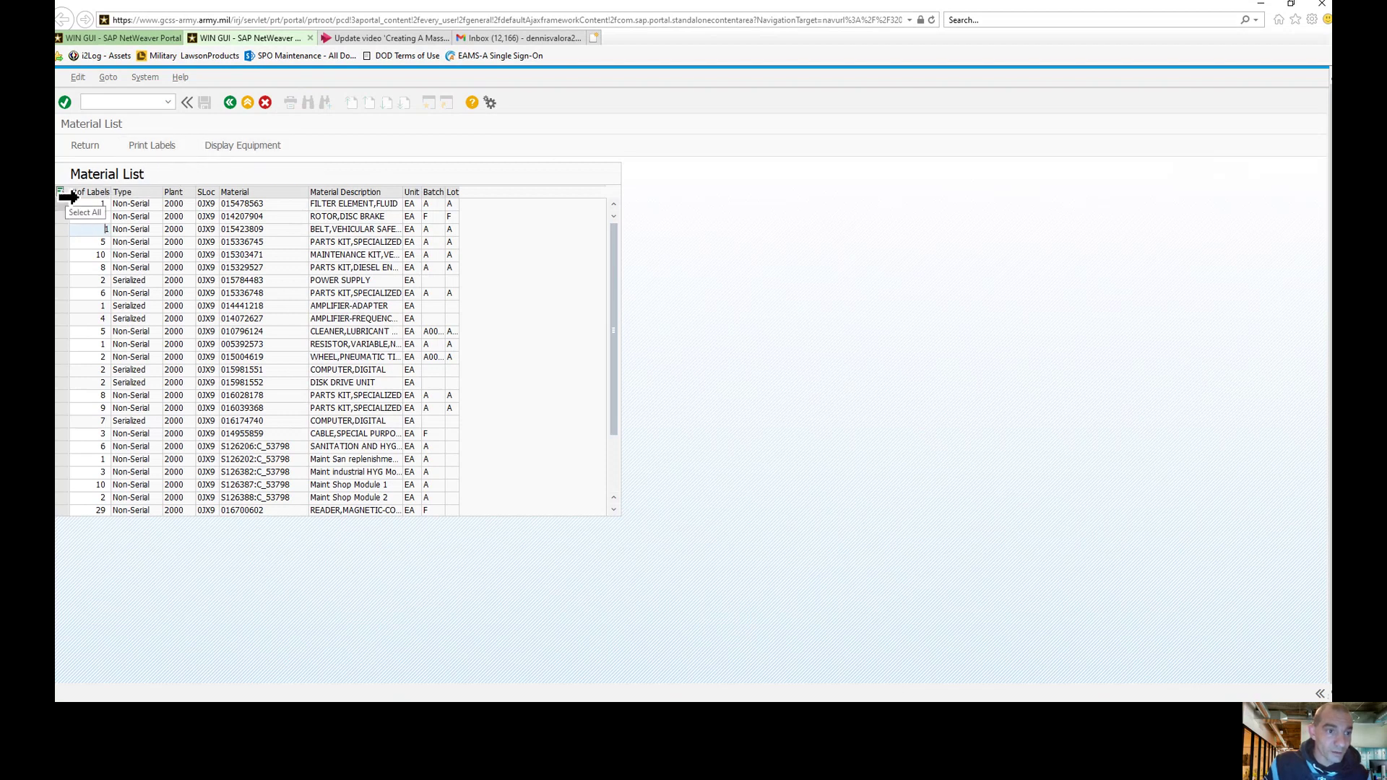
pyautogui.click(84, 212)
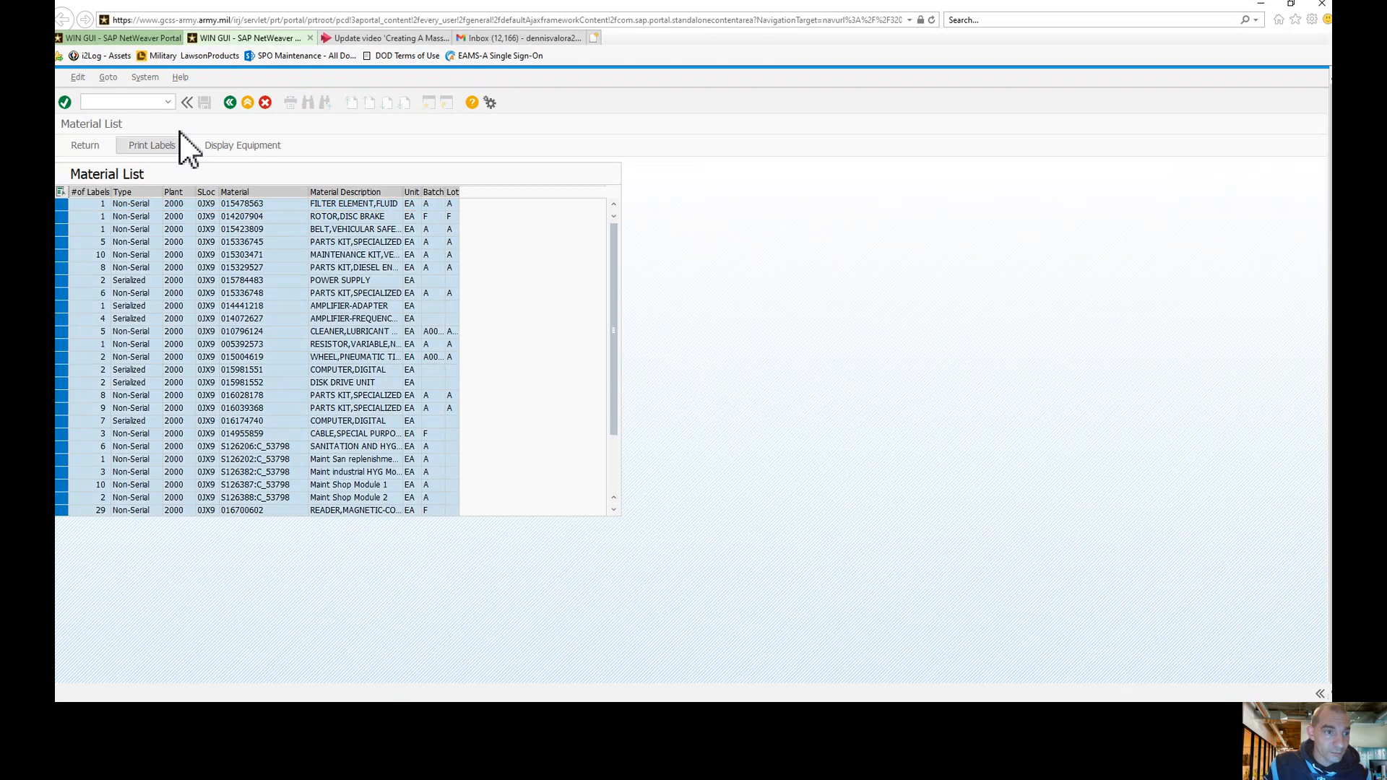
pyautogui.click(150, 145)
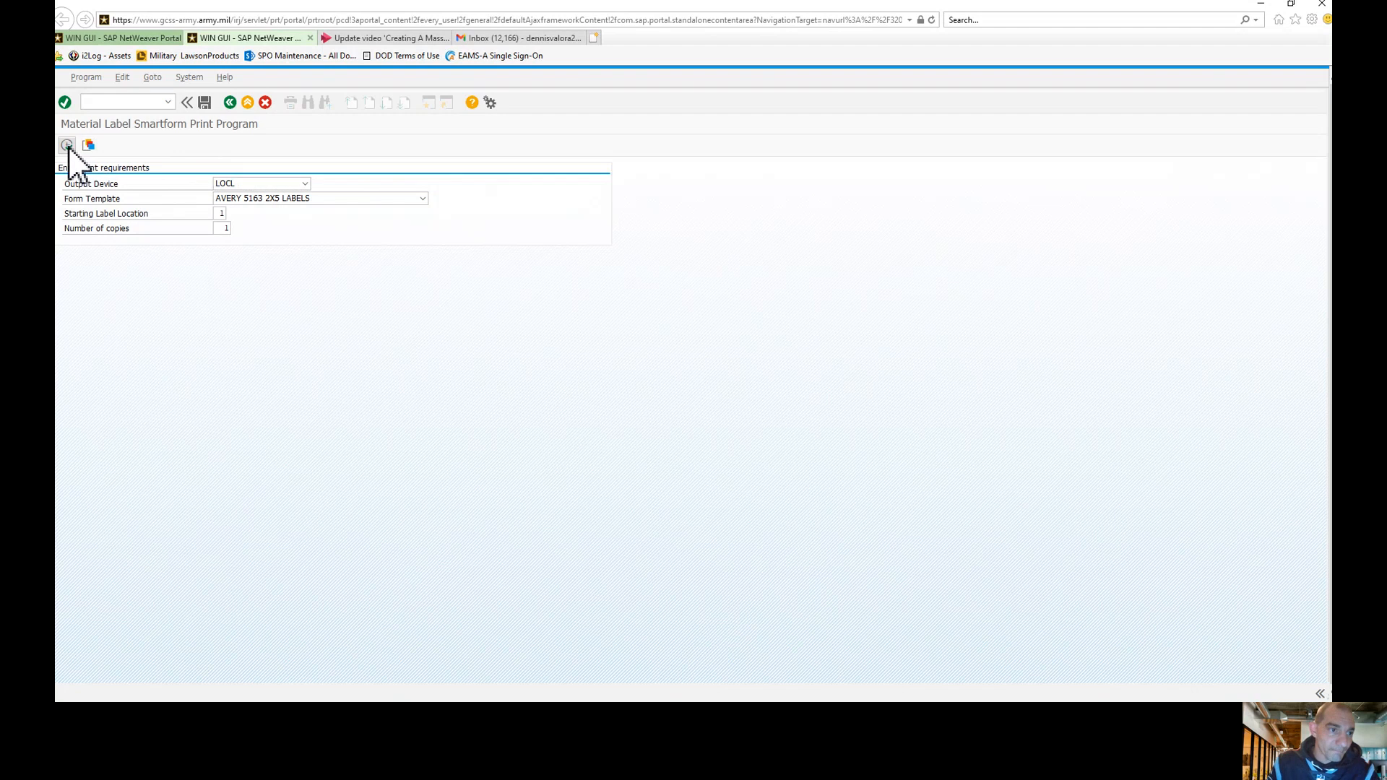
# Step: Run the Avery 5163 LOCL label job, confirm label quantities, and request a print preview
pyautogui.click(66, 145)
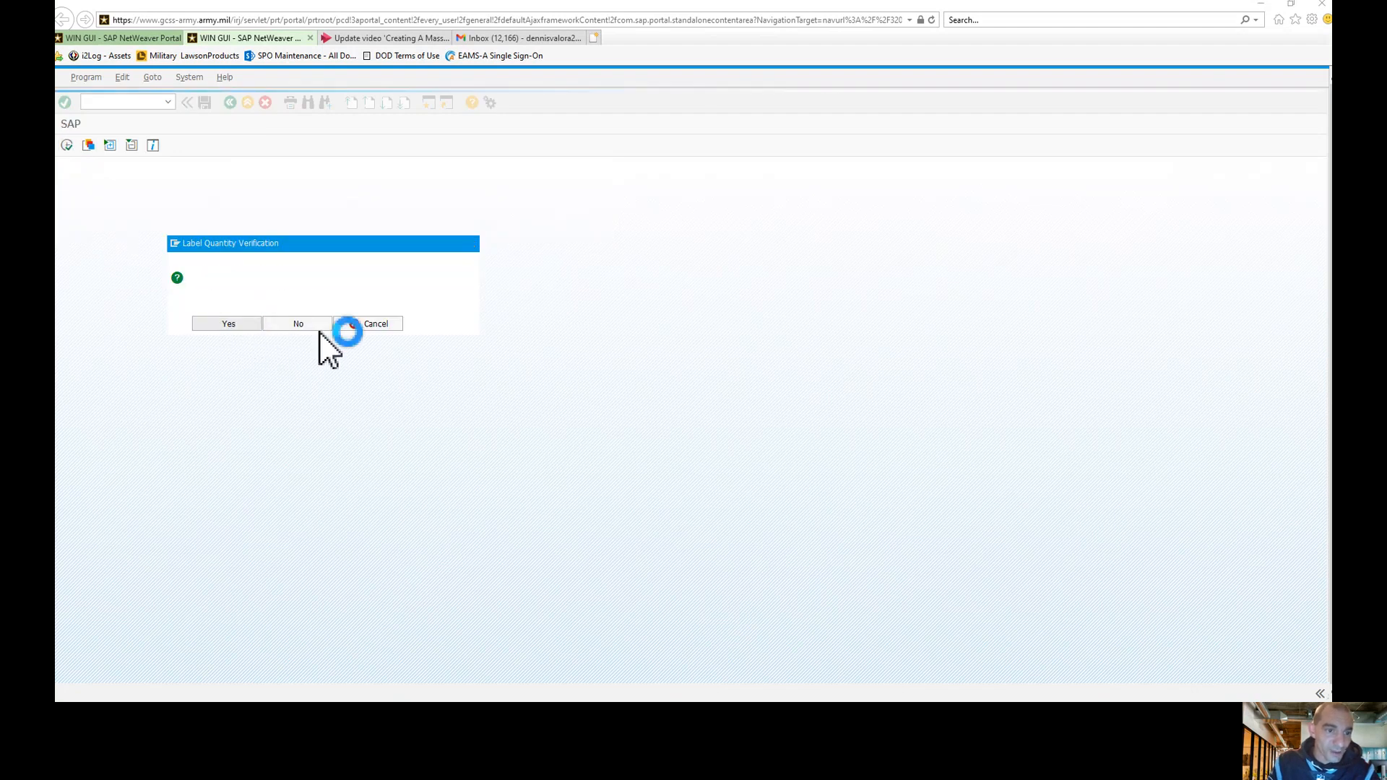
pyautogui.click(229, 323)
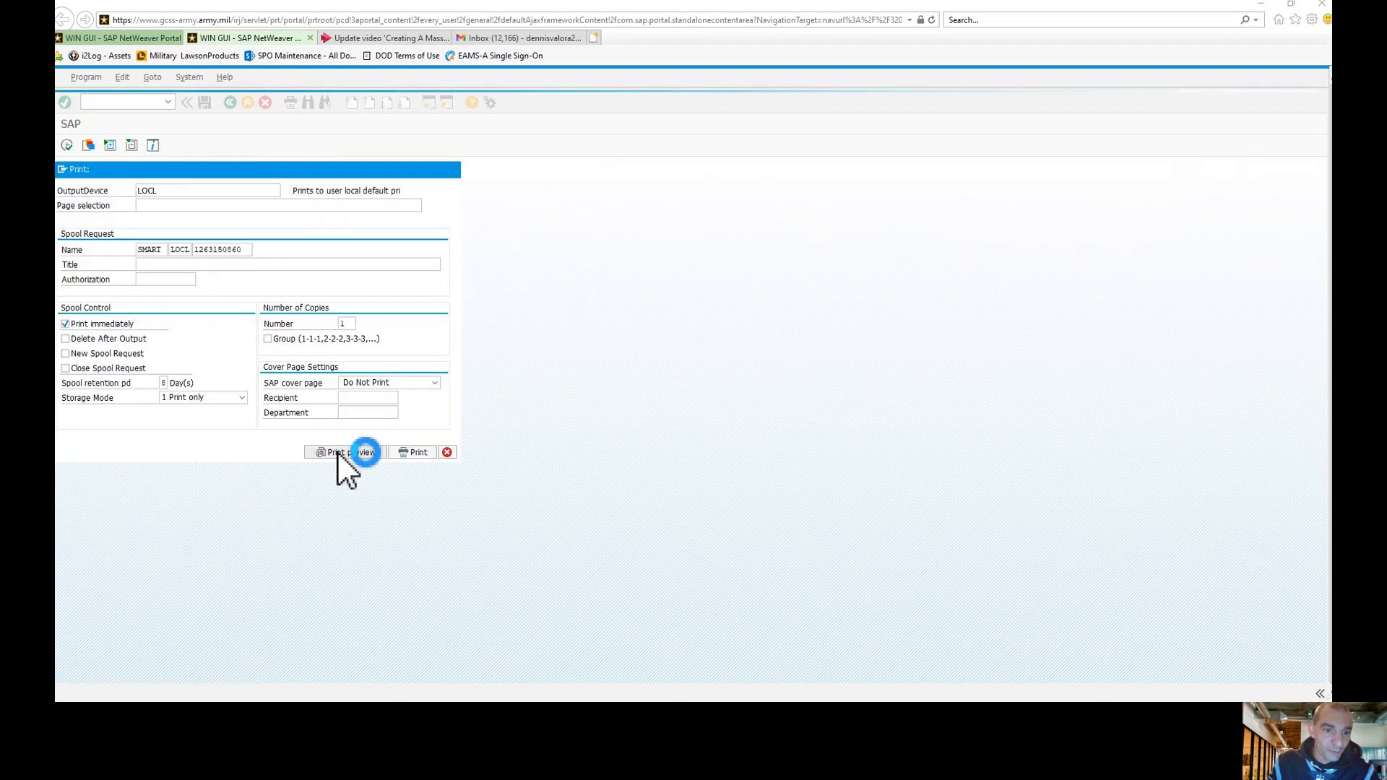
pyautogui.click(340, 452)
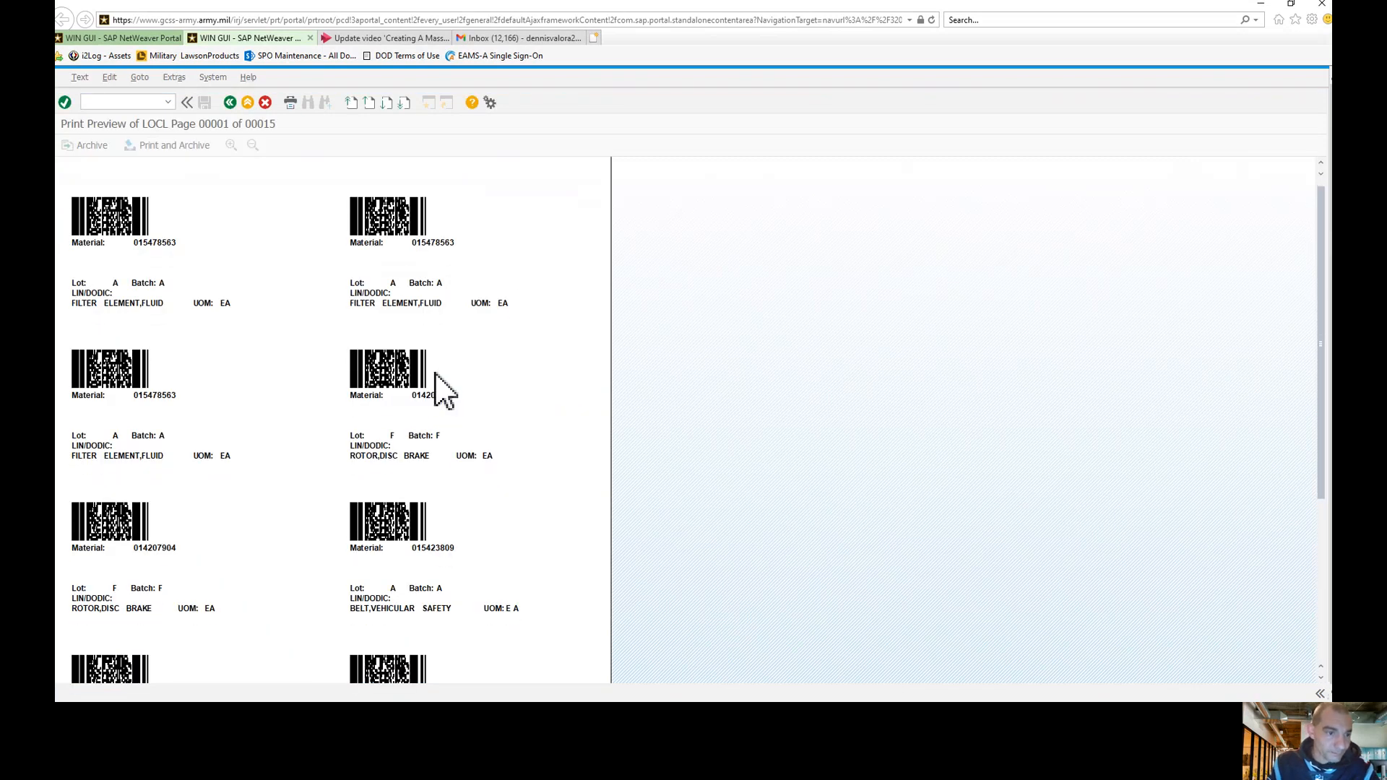
# Step: Scroll through the 15-page Avery 2x5 label preview and return to the print program screen
pyautogui.scroll(-3)
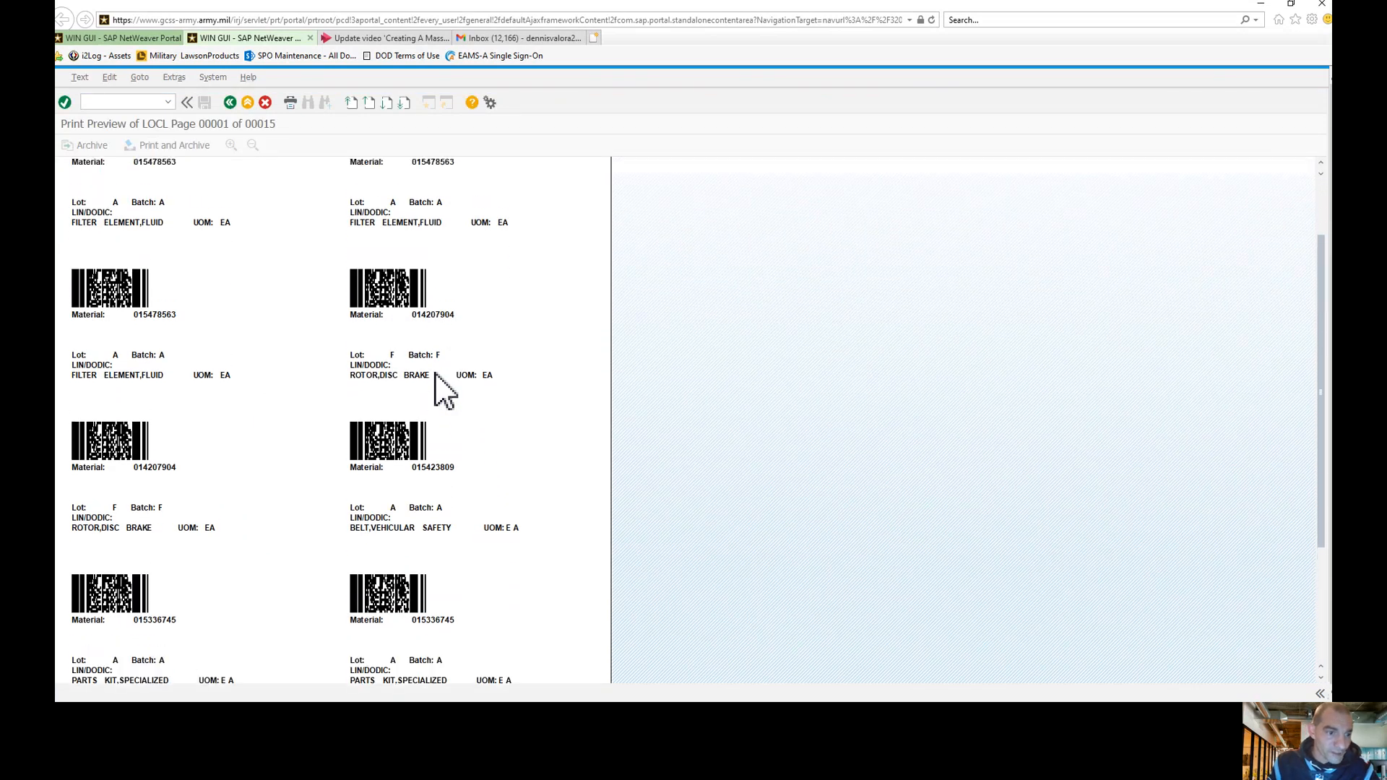
pyautogui.moveTo(102, 398)
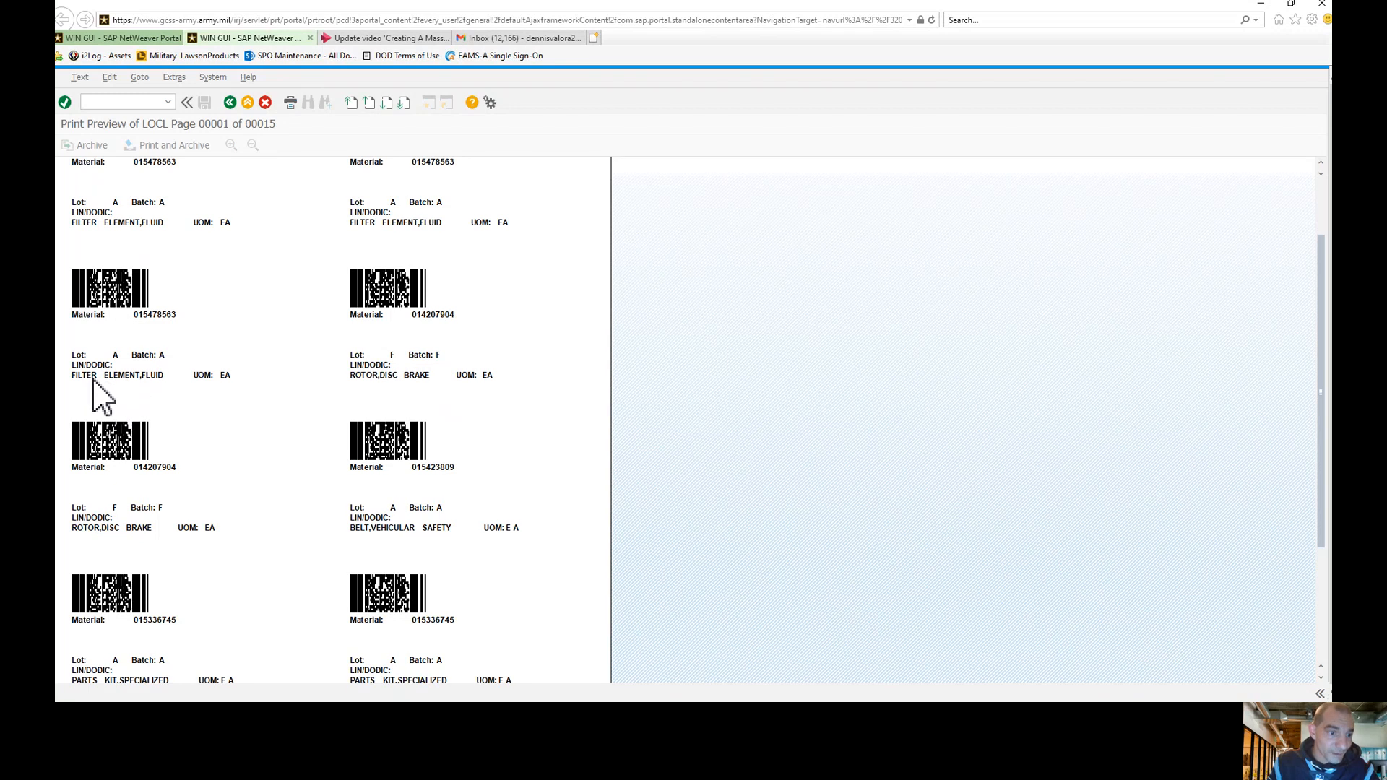
pyautogui.moveTo(206, 395)
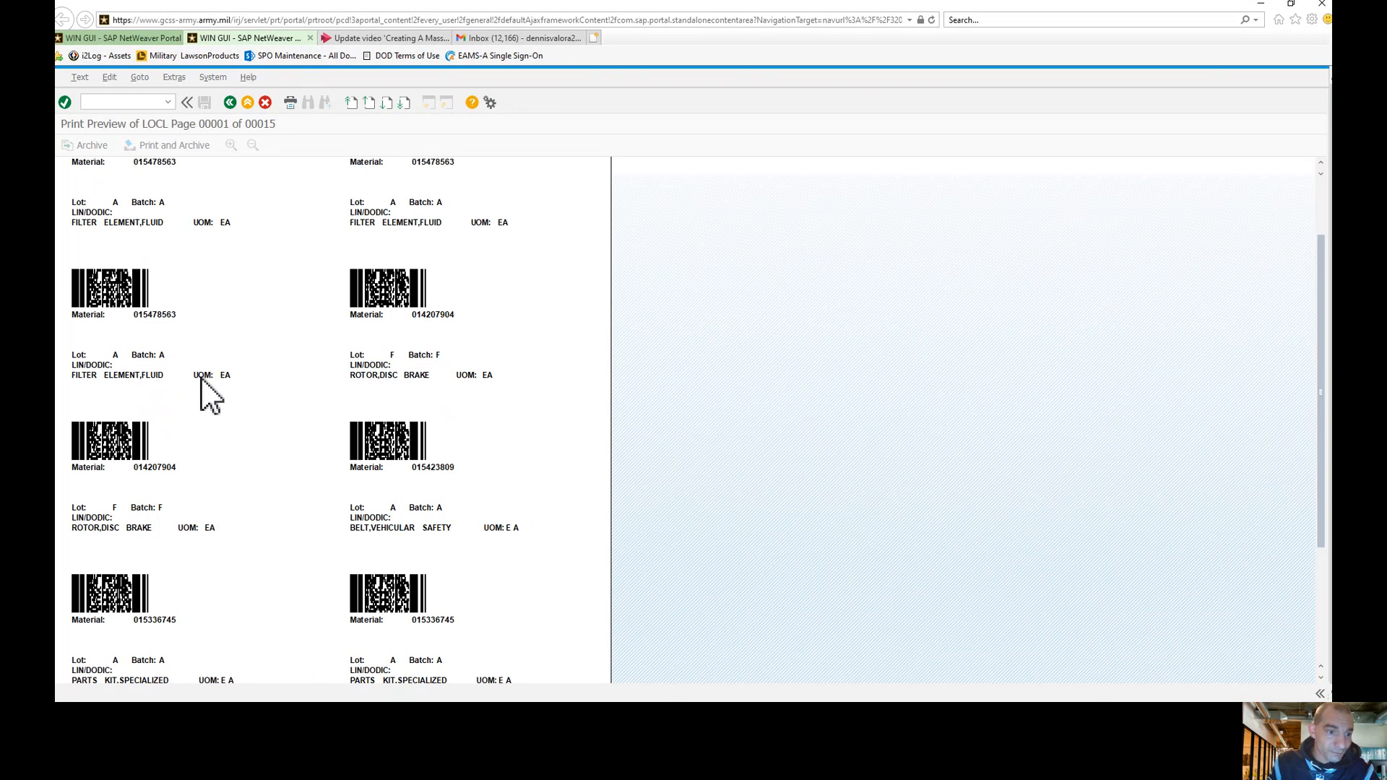
pyautogui.moveTo(229, 398)
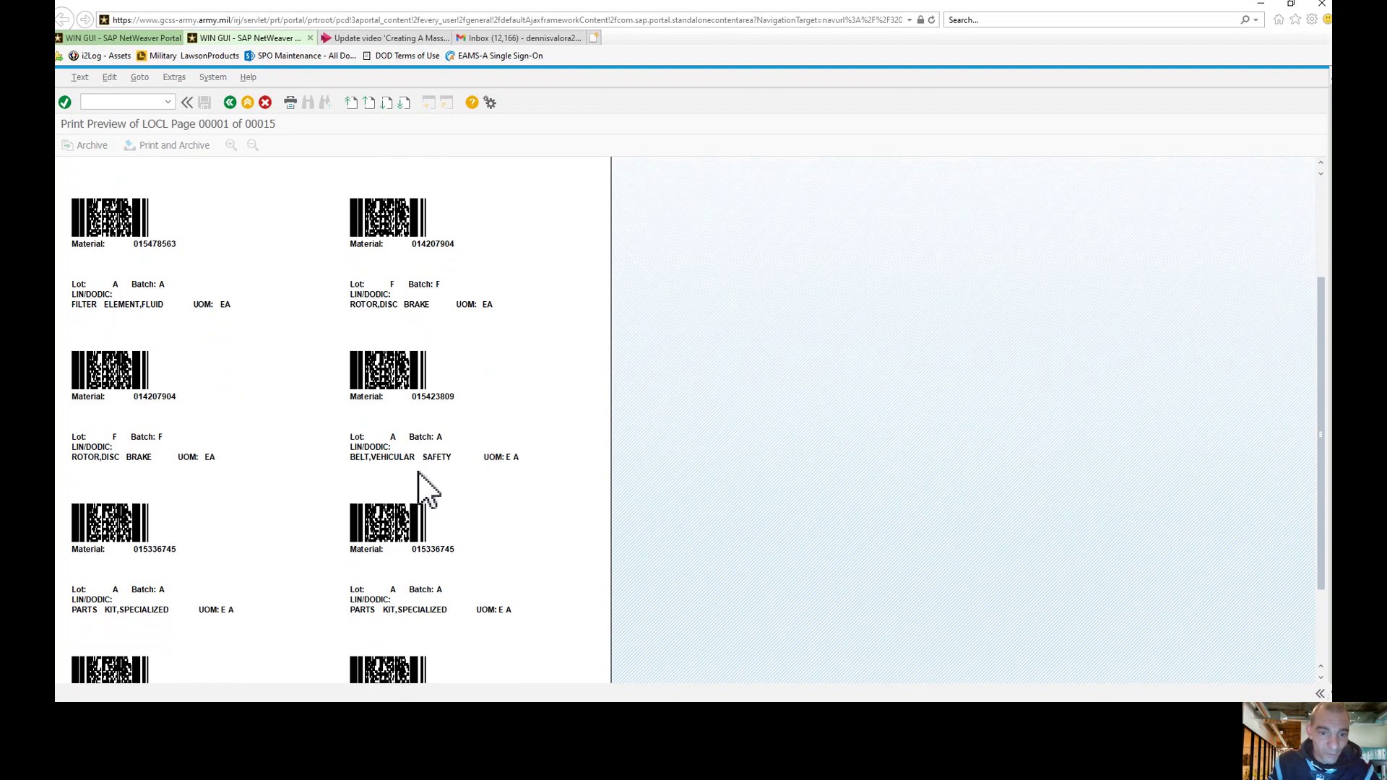
pyautogui.scroll(-3)
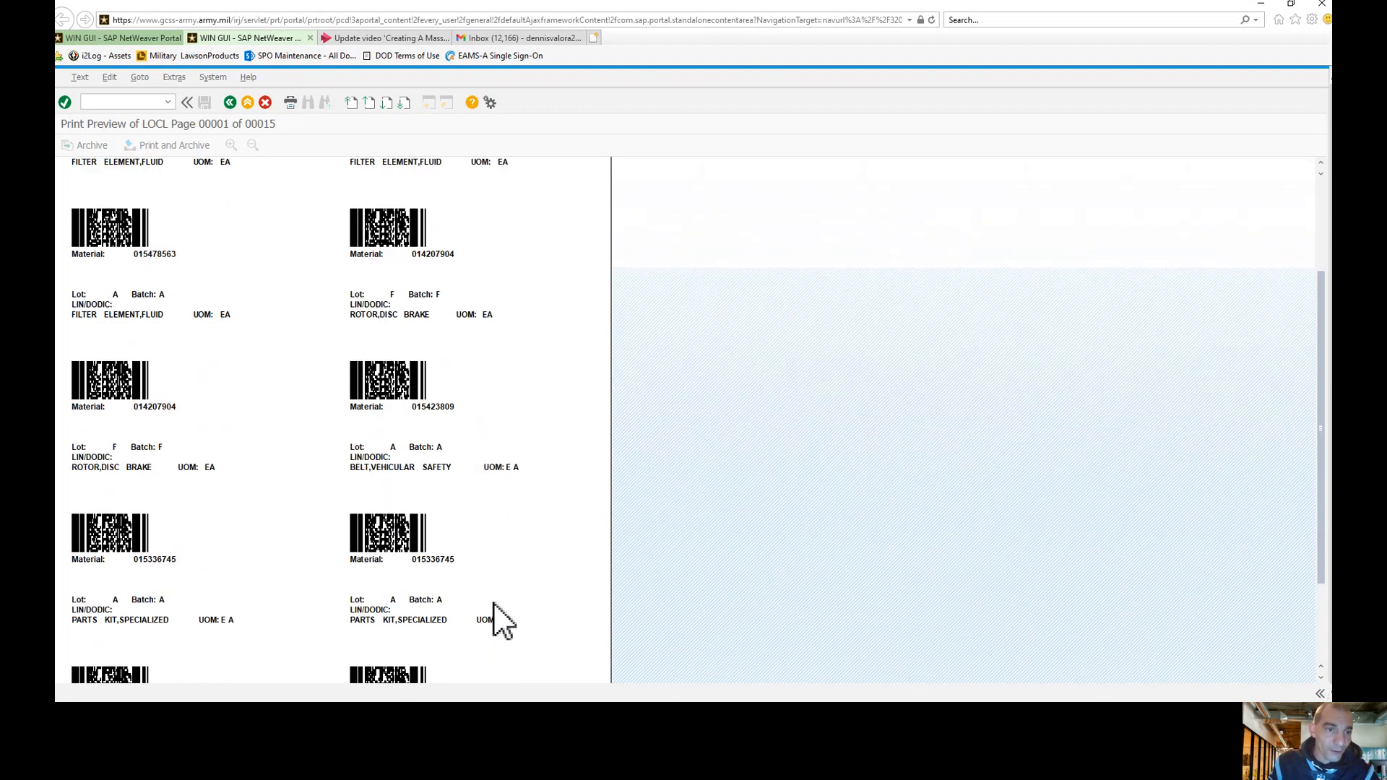
pyautogui.scroll(3)
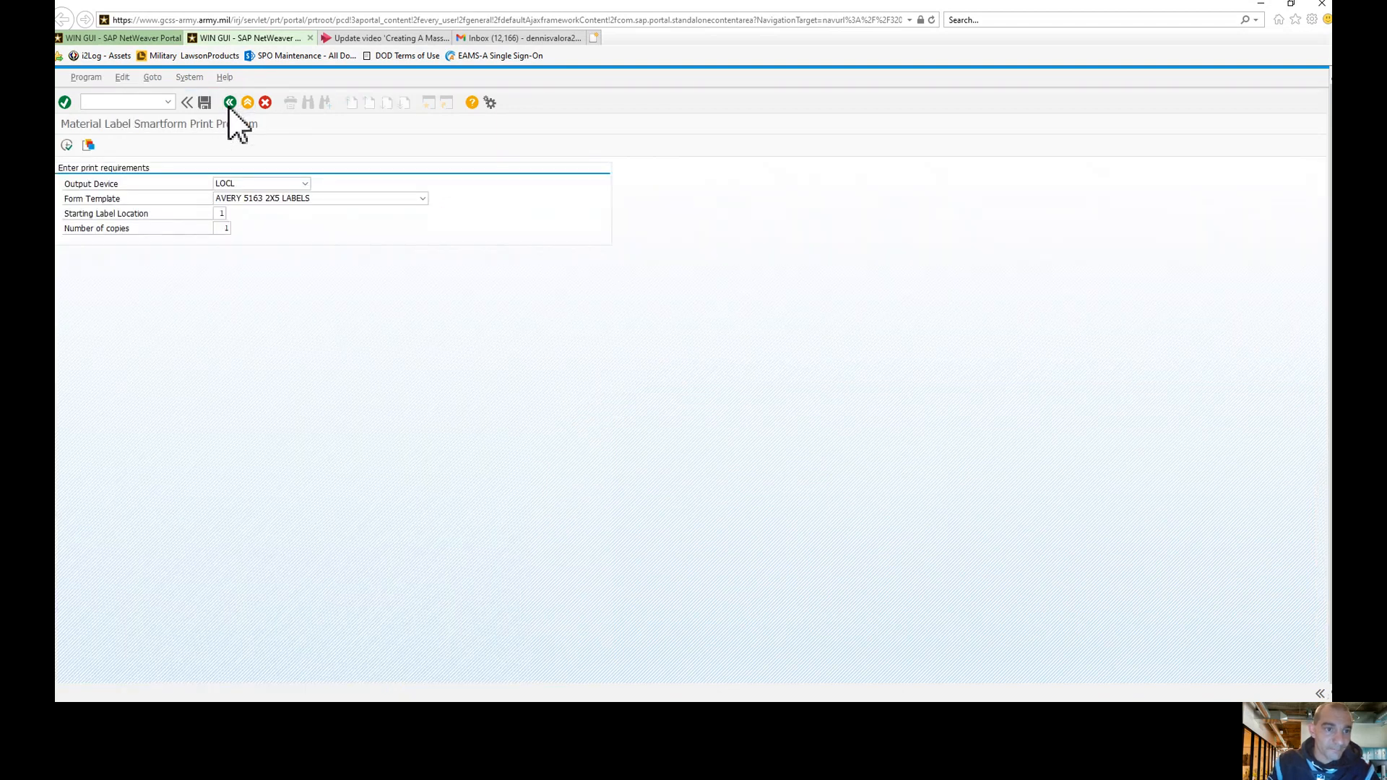
# Step: Go back to SAP Easy Access and run ZLM55 for plant 2000, storage location 0JX9
pyautogui.click(228, 102)
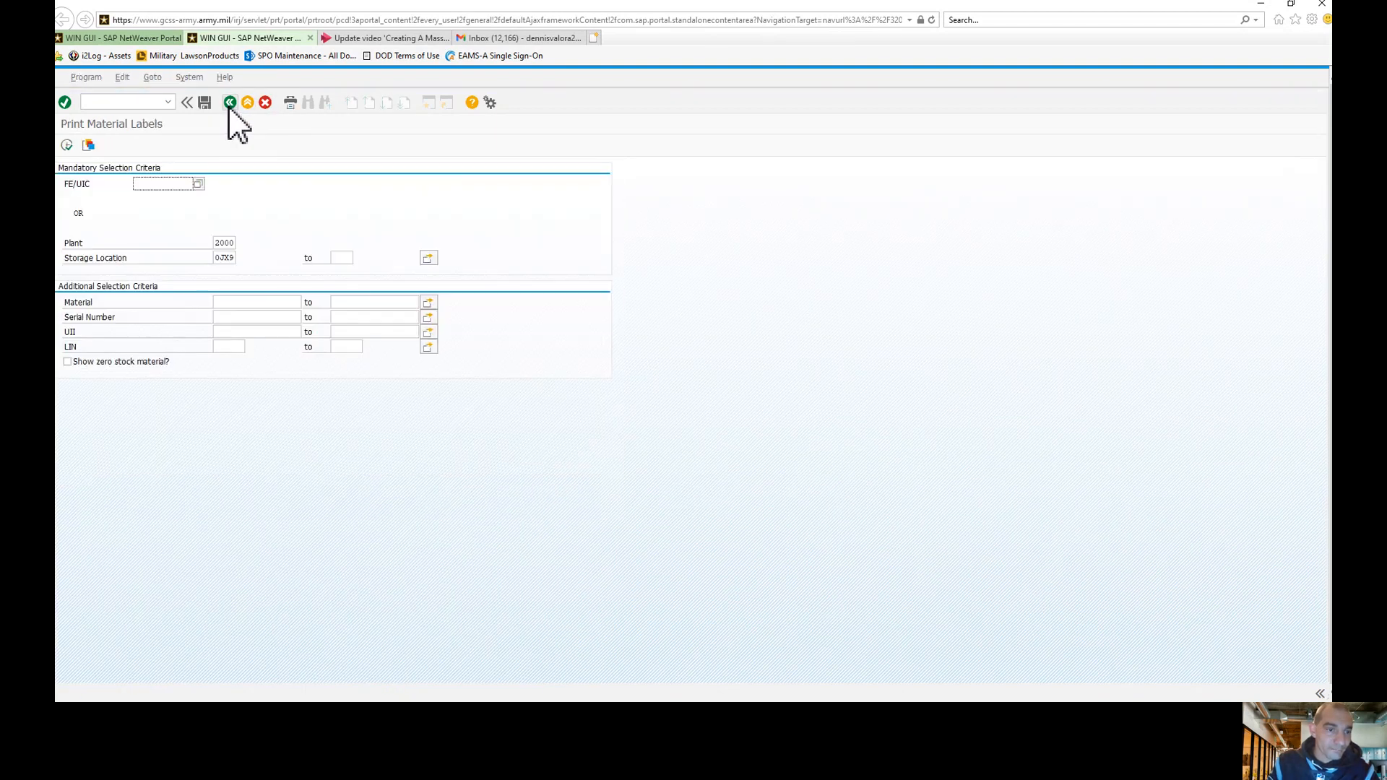
pyautogui.click(229, 102)
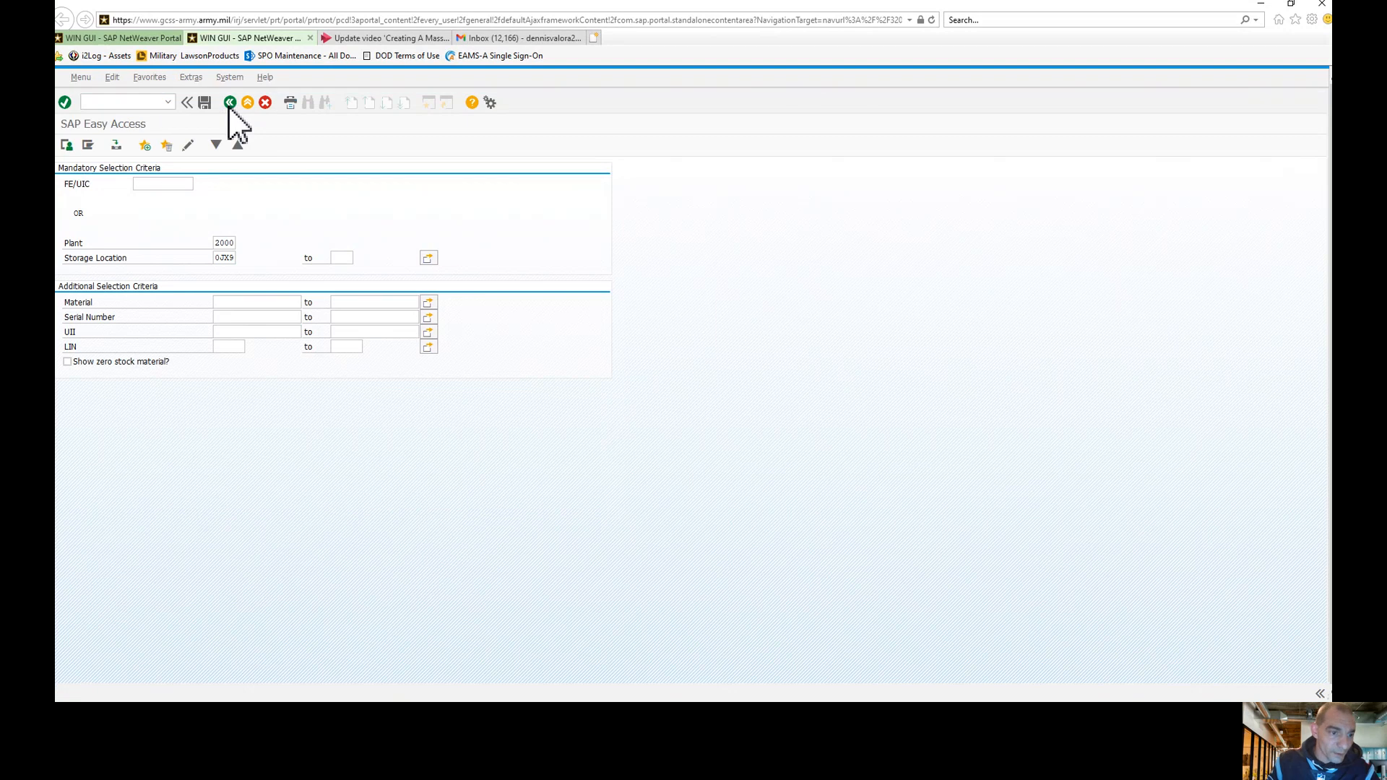
pyautogui.click(229, 102)
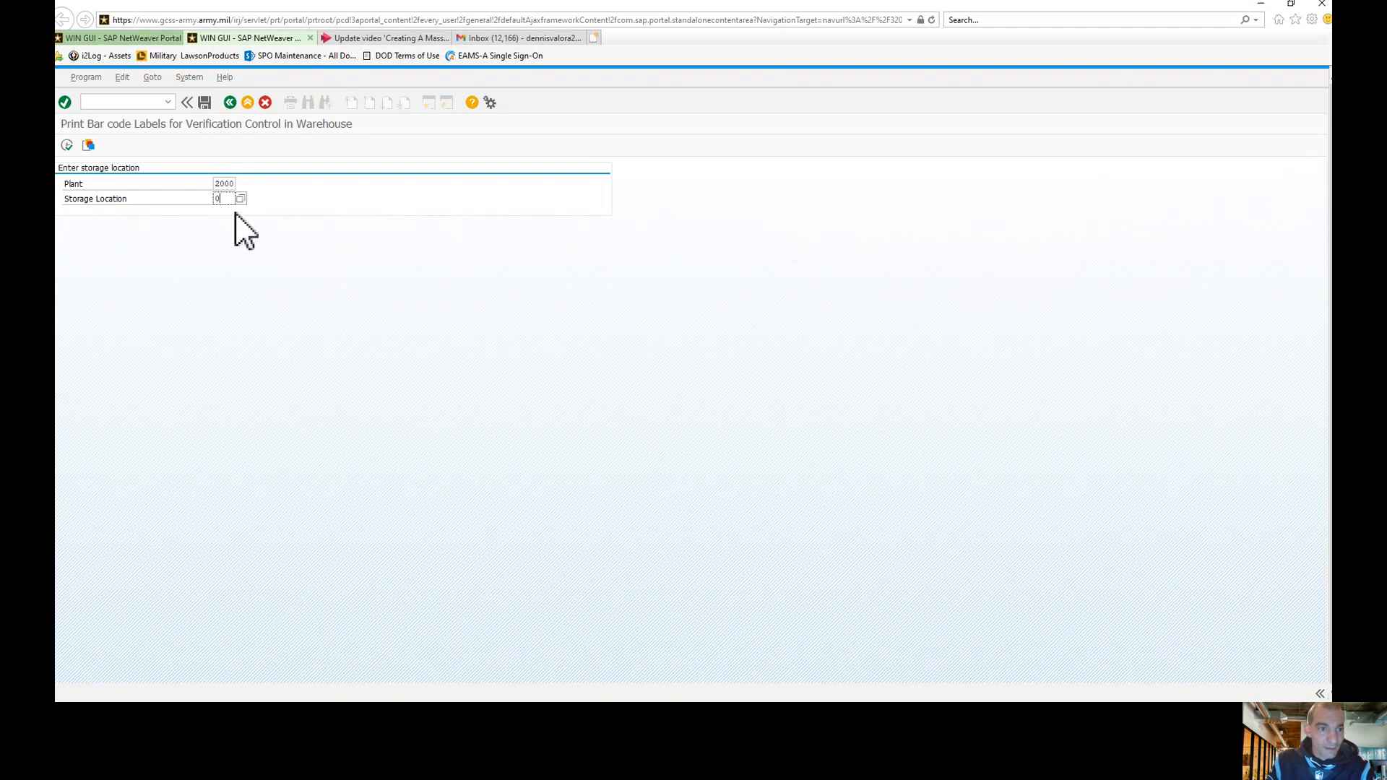
pyautogui.write('JX9')
pyautogui.press('Return')
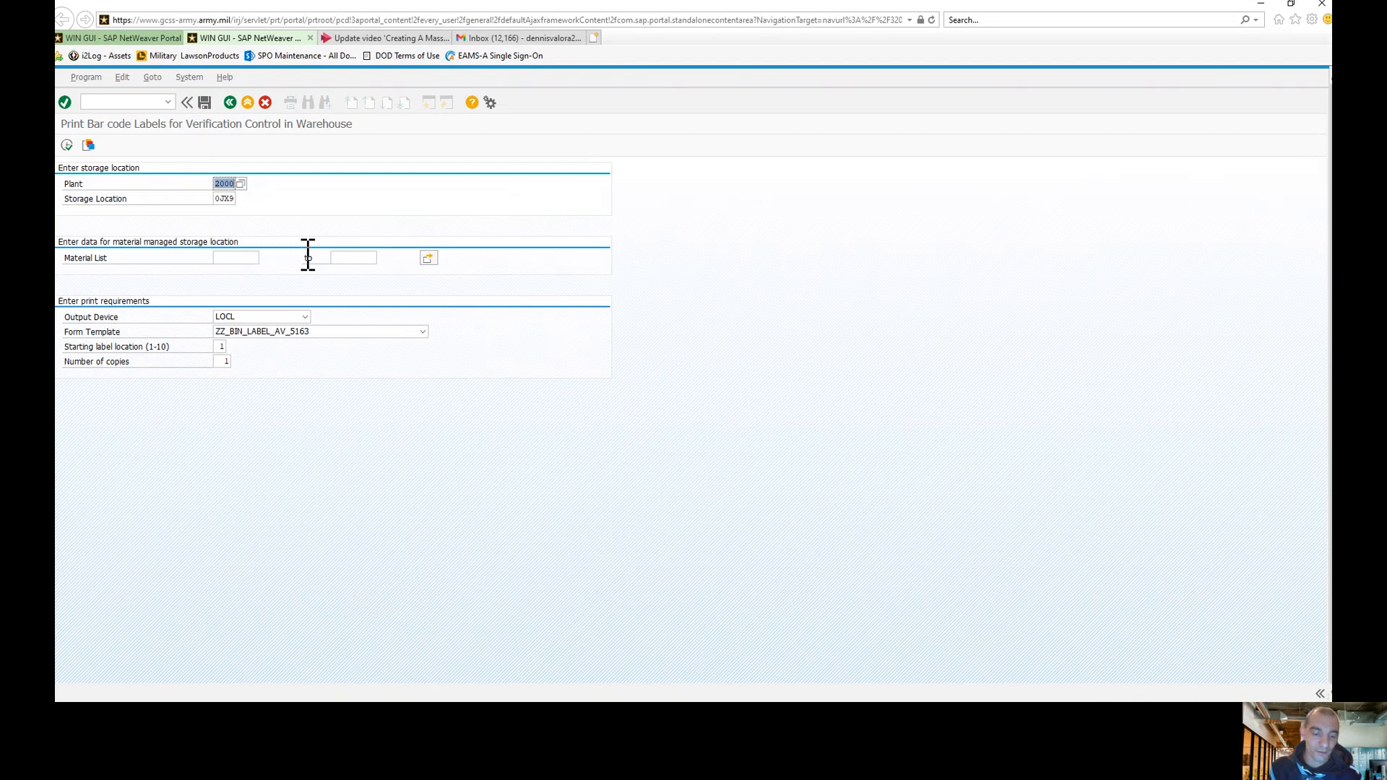
pyautogui.moveTo(245, 264)
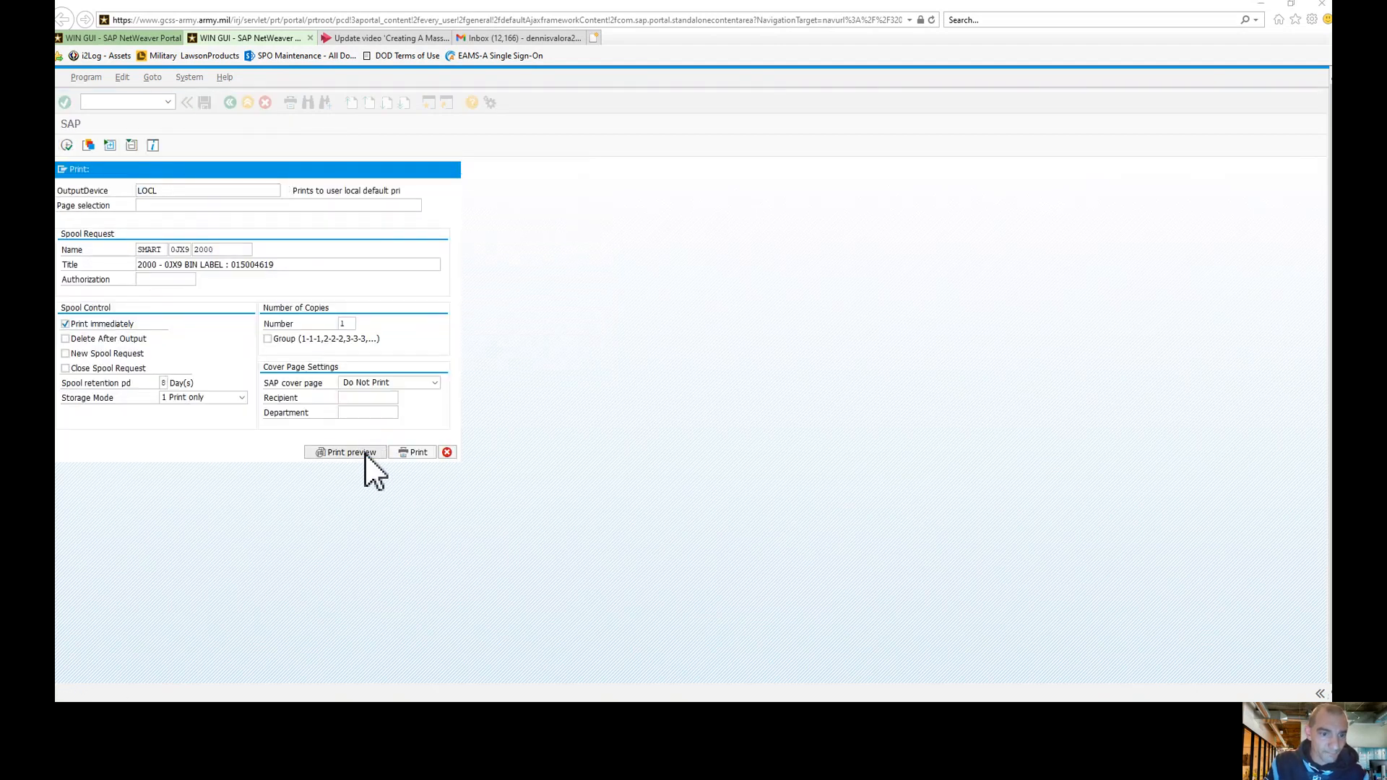
# Step: Preview the one-page bin label for material 015004619, WHEEL,PNEUMATIC TIRE
pyautogui.click(345, 452)
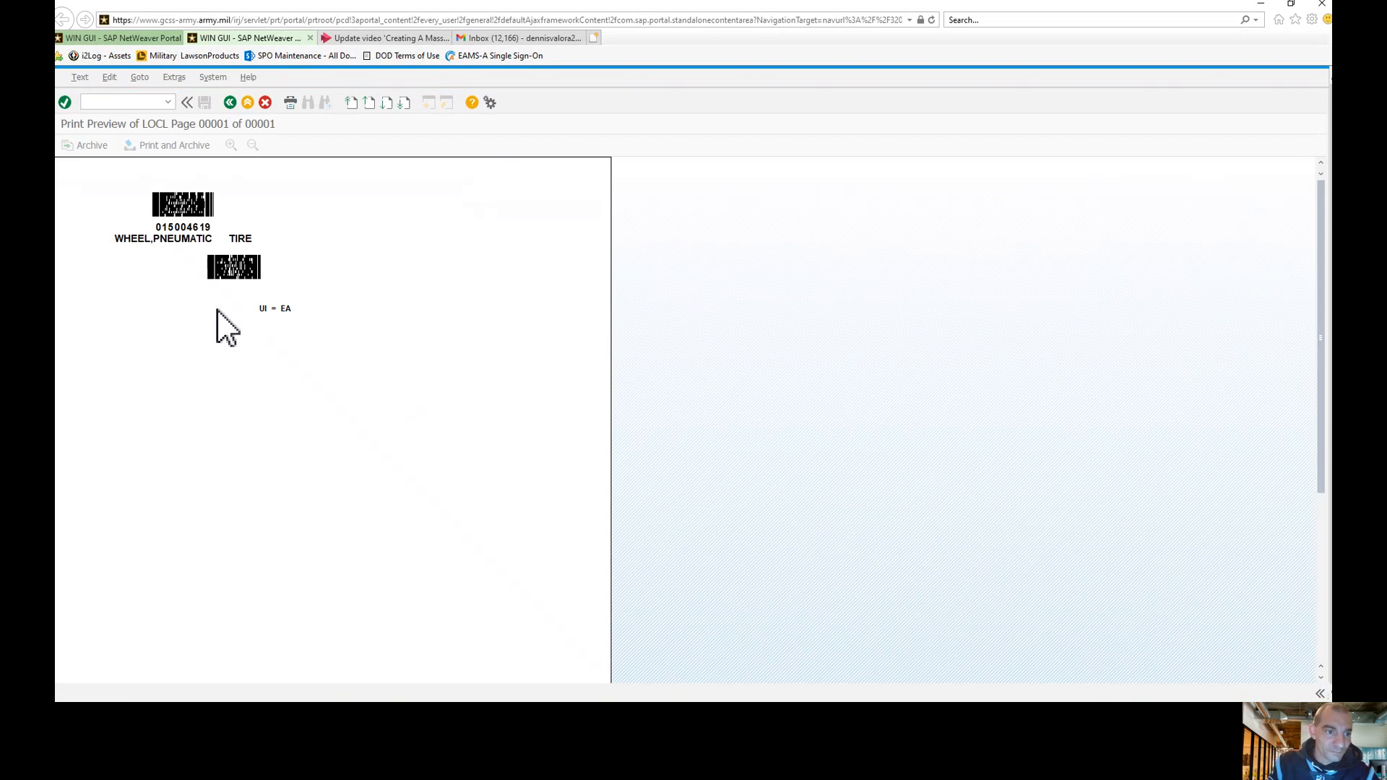
pyautogui.moveTo(342, 411)
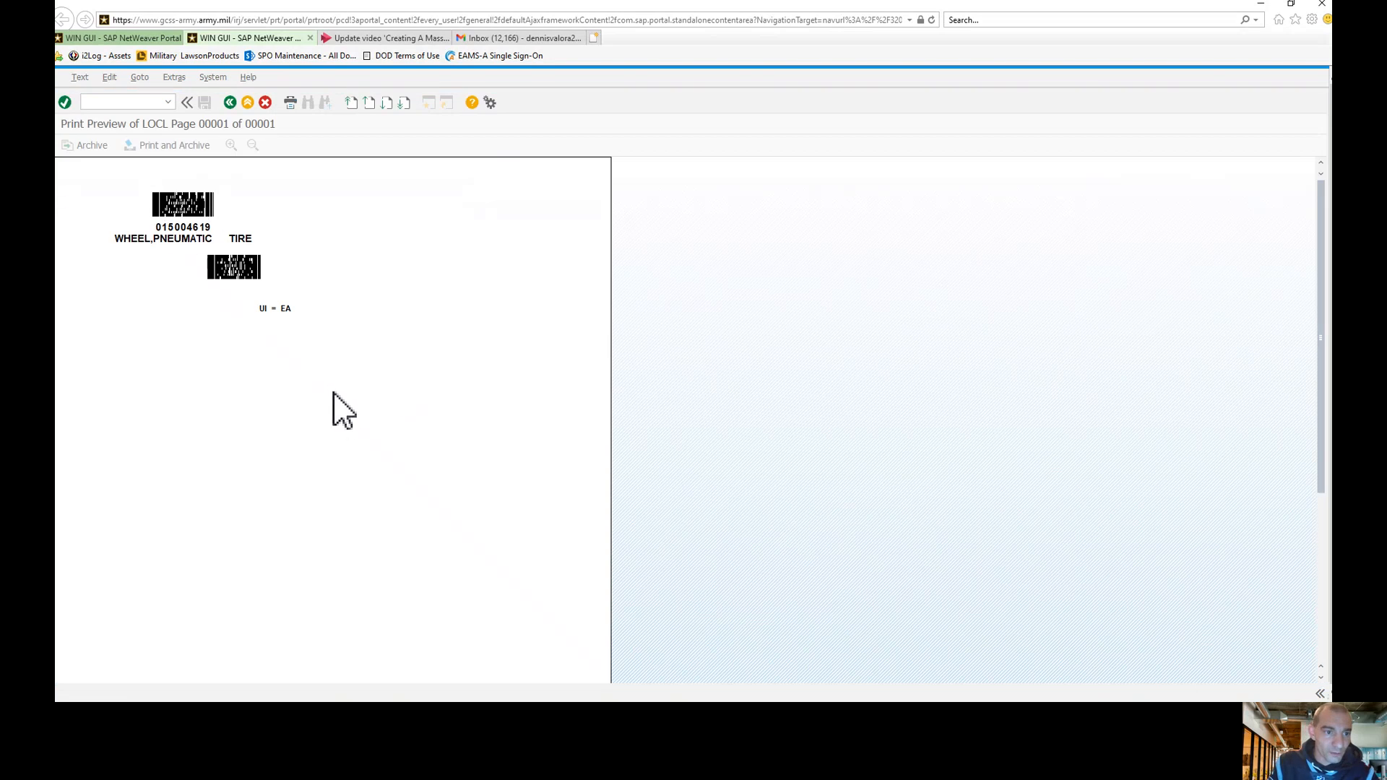
pyautogui.moveTo(397, 321)
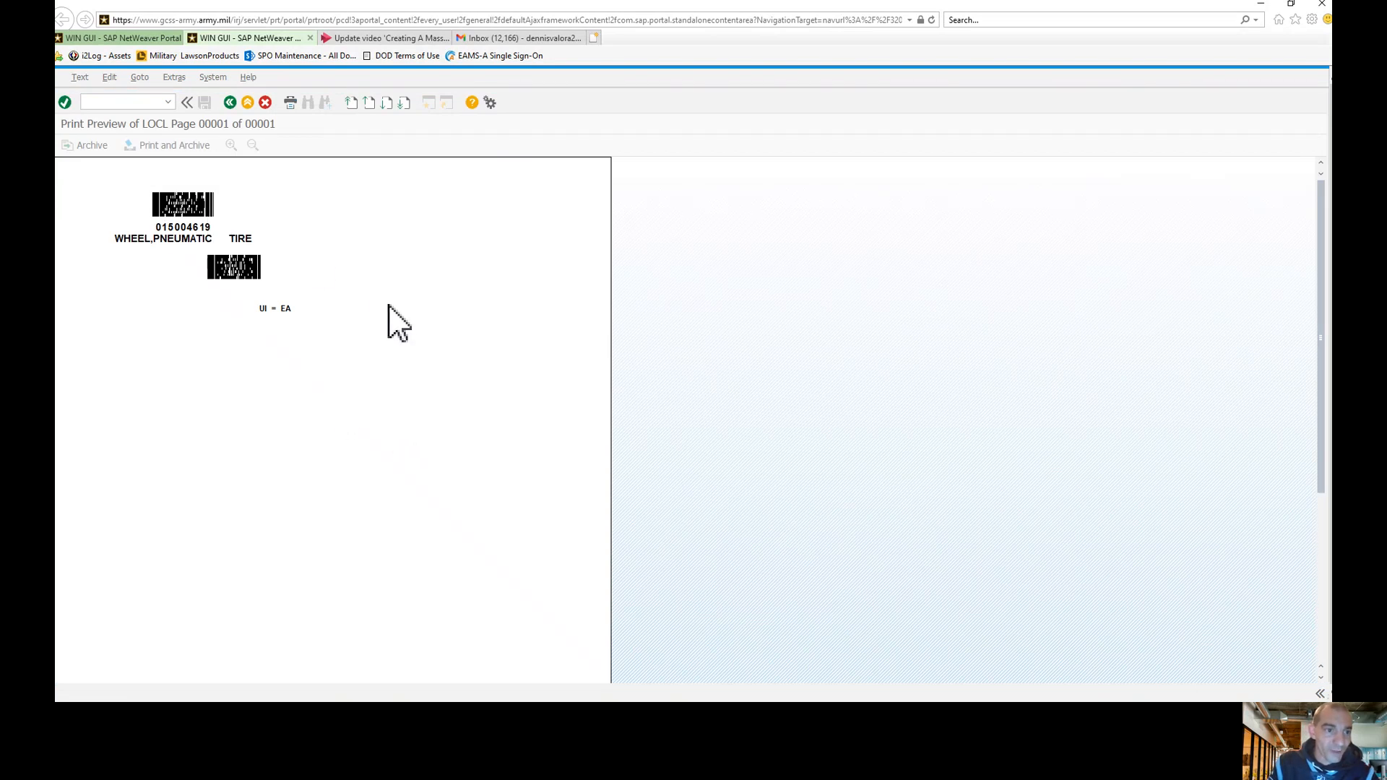
pyautogui.moveTo(420, 336)
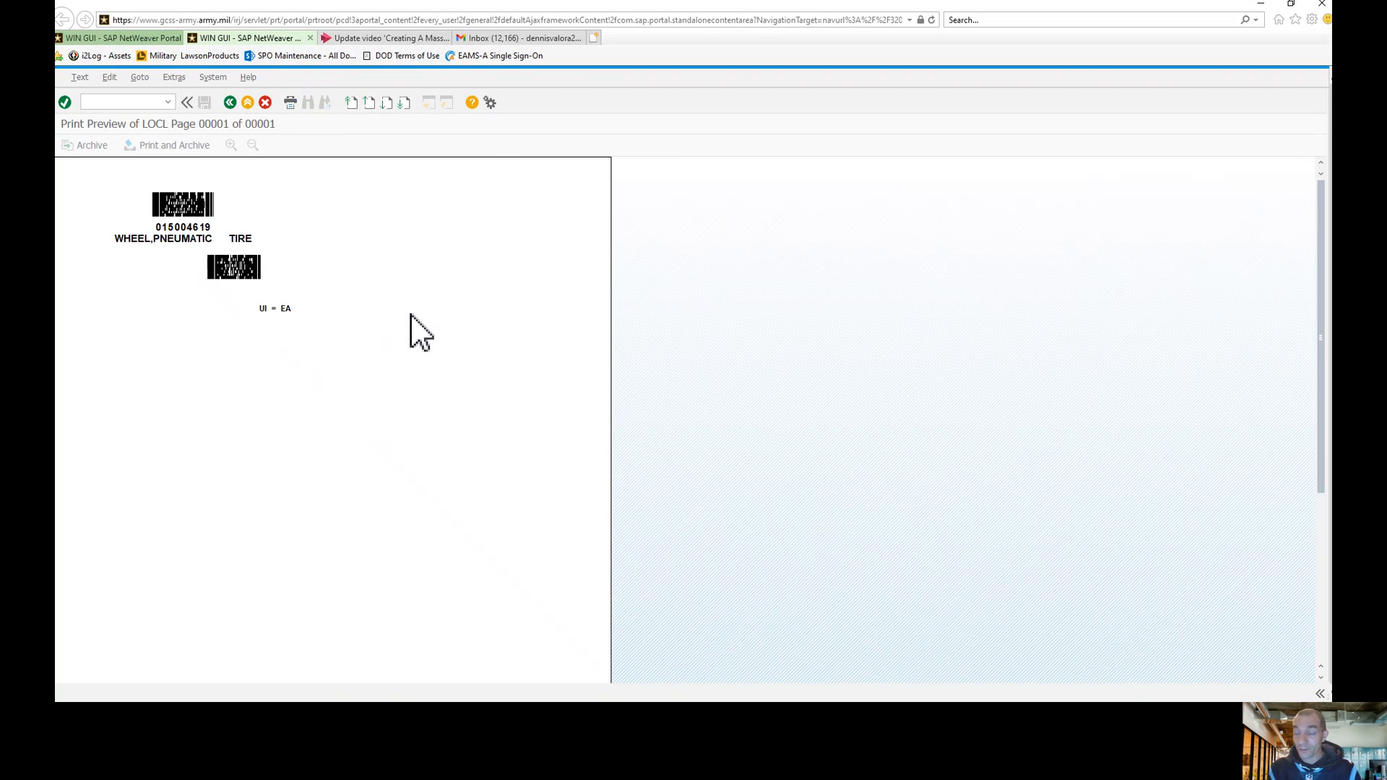
pyautogui.moveTo(434, 376)
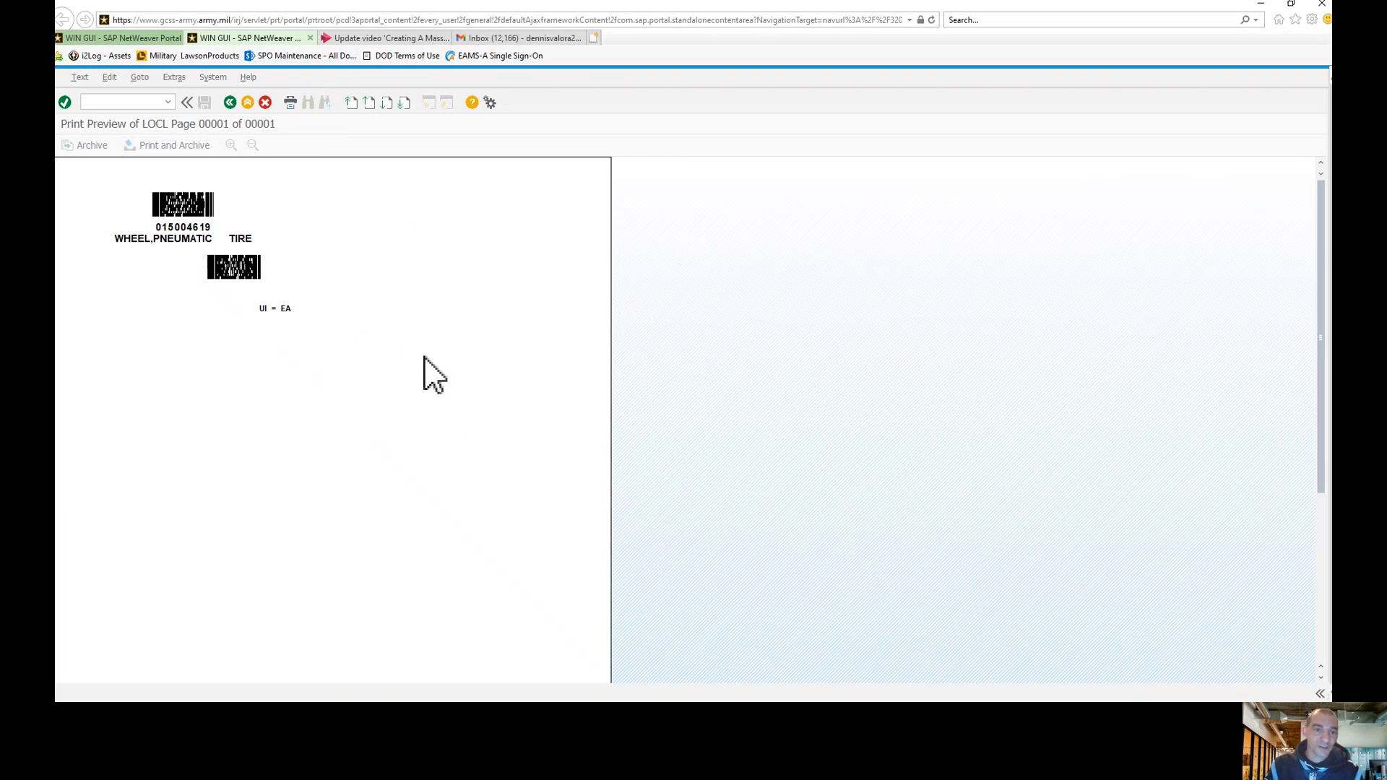
pyautogui.moveTo(418, 246)
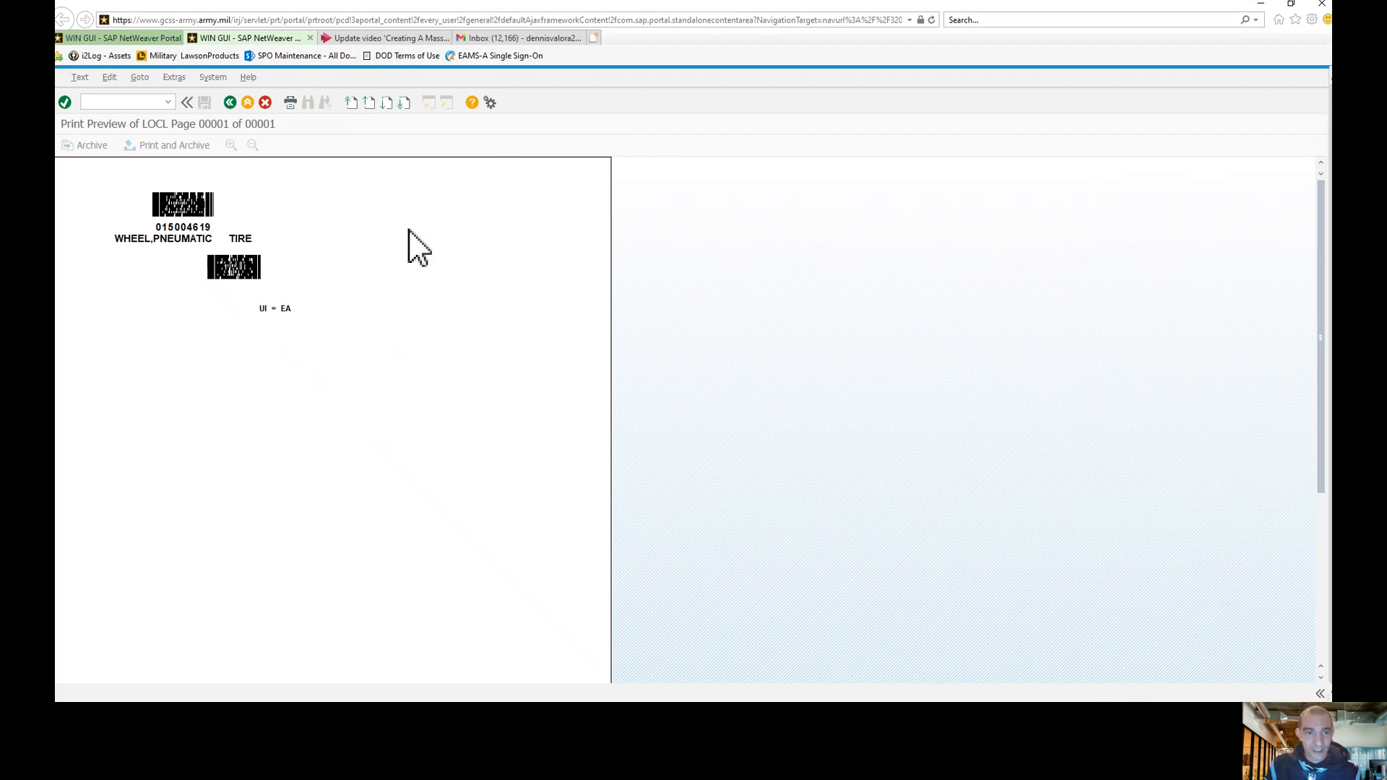
pyautogui.moveTo(1245, 634)
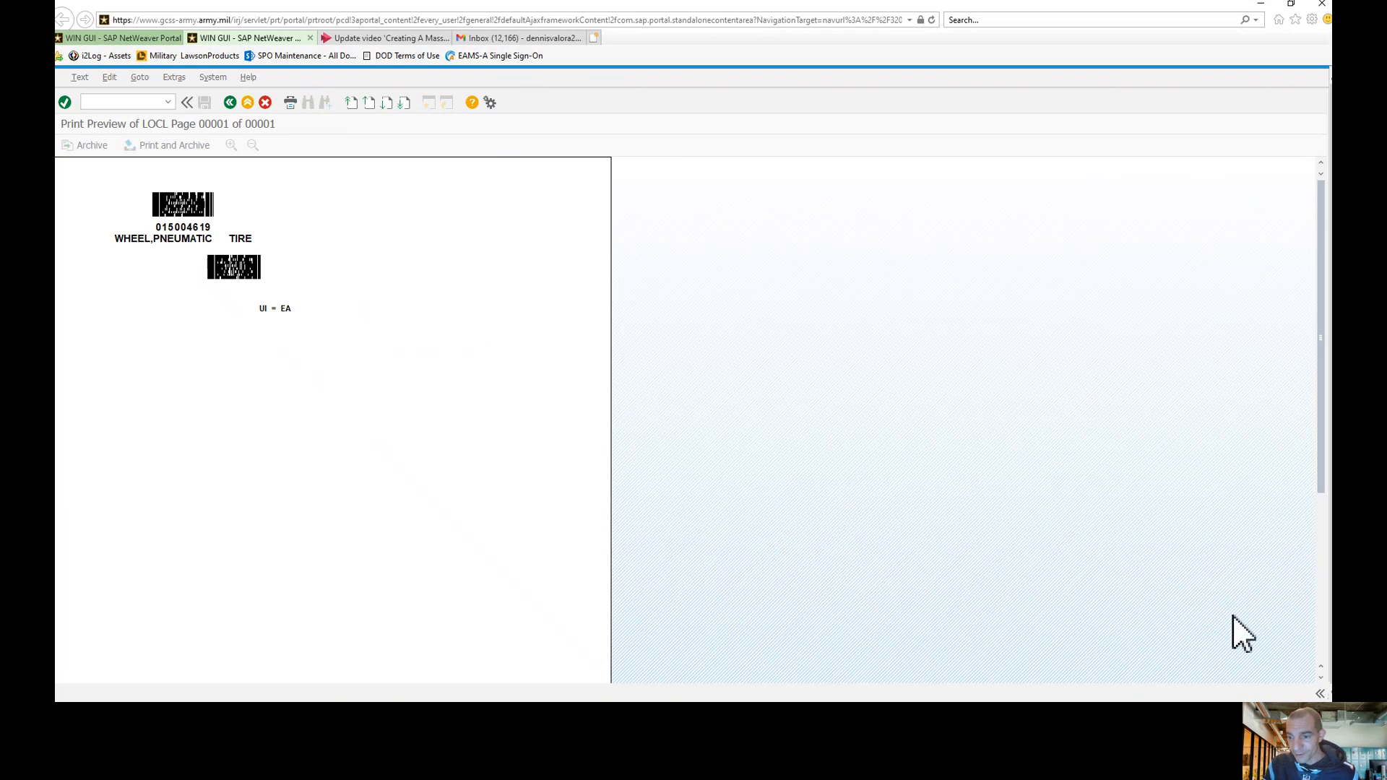
pyautogui.moveTo(611, 228)
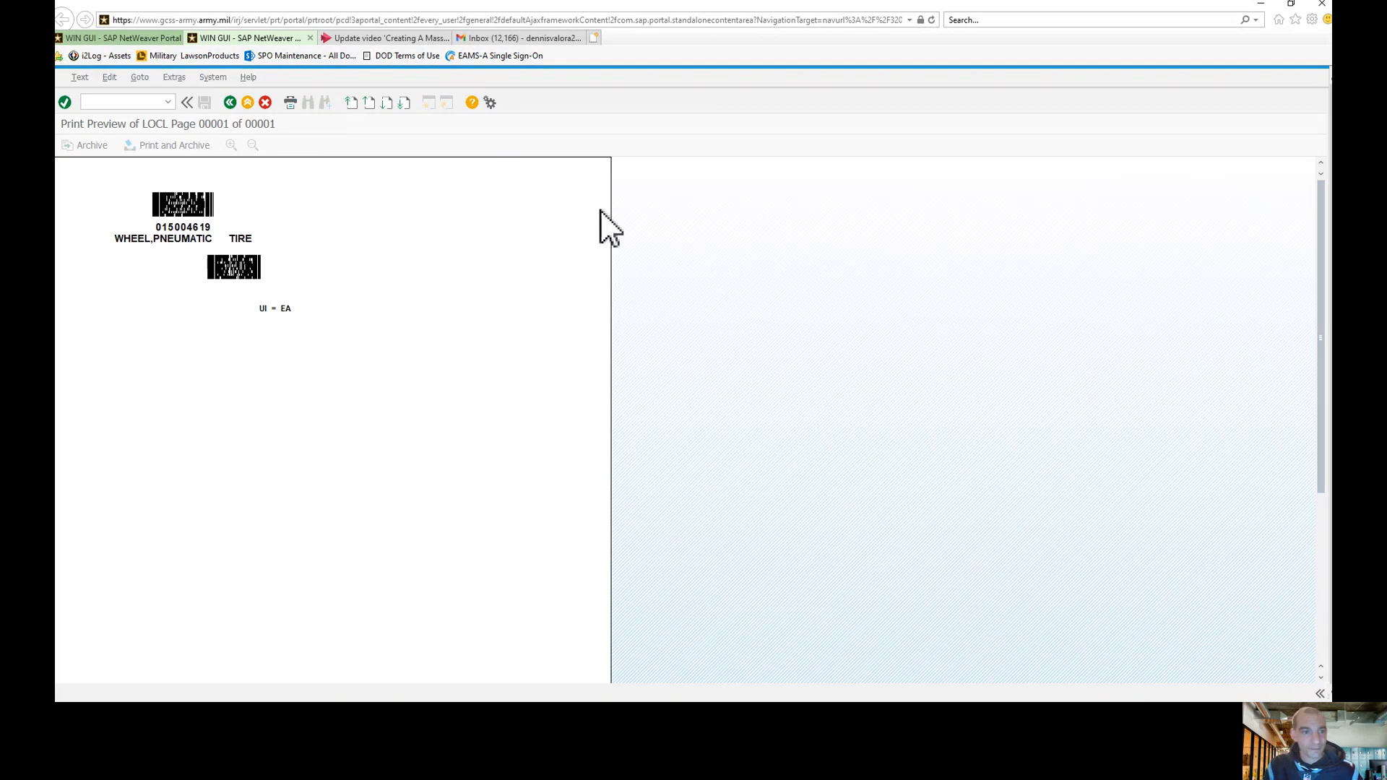
pyautogui.moveTo(469, 329)
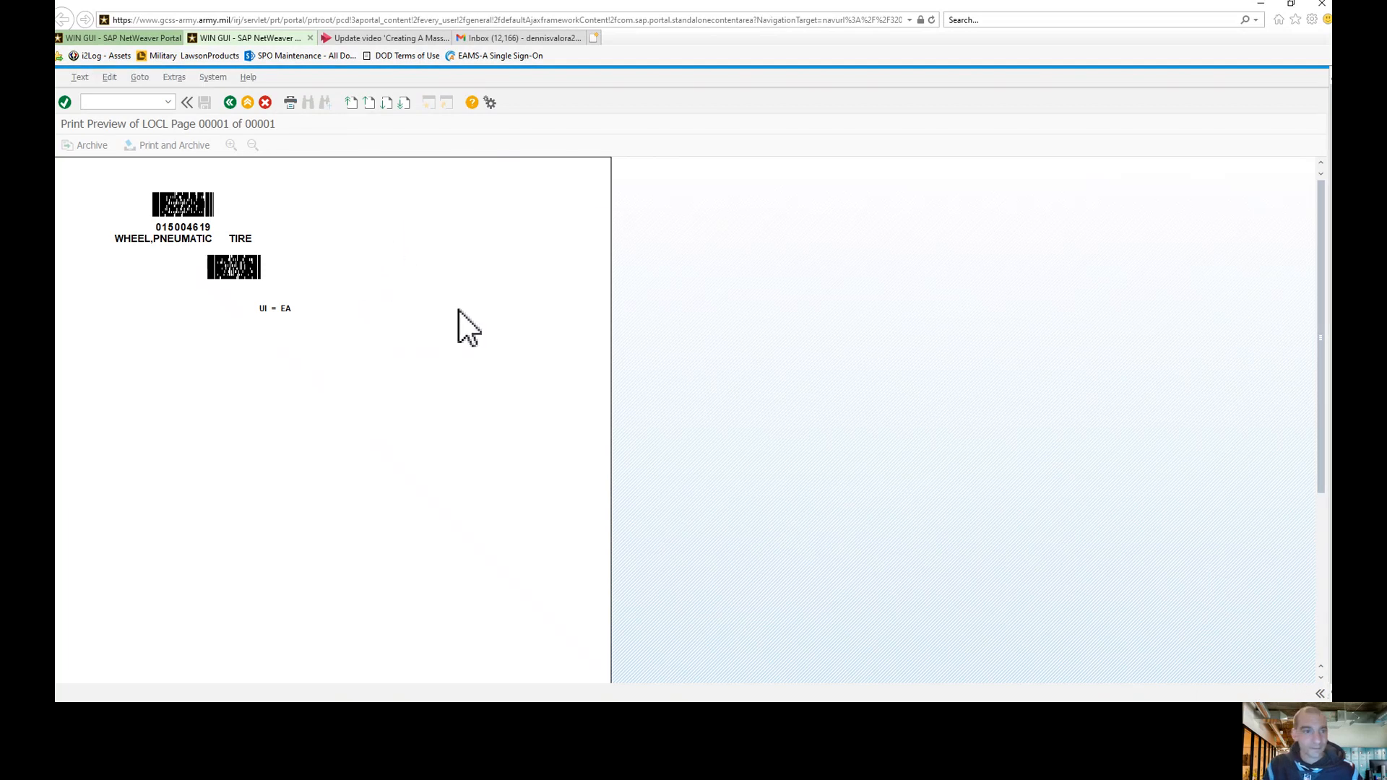